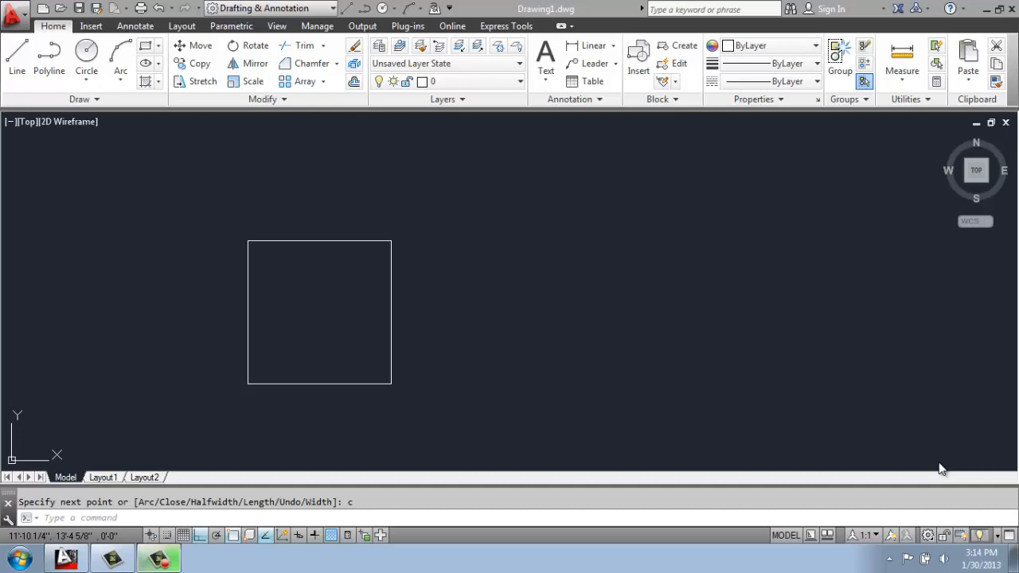
pyautogui.moveTo(345, 209)
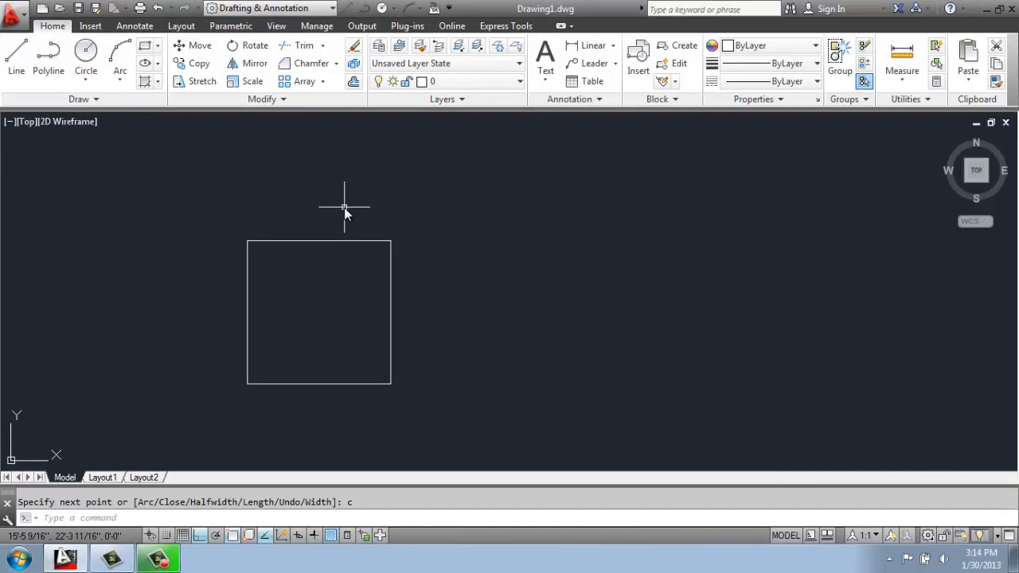
pyautogui.moveTo(317, 169)
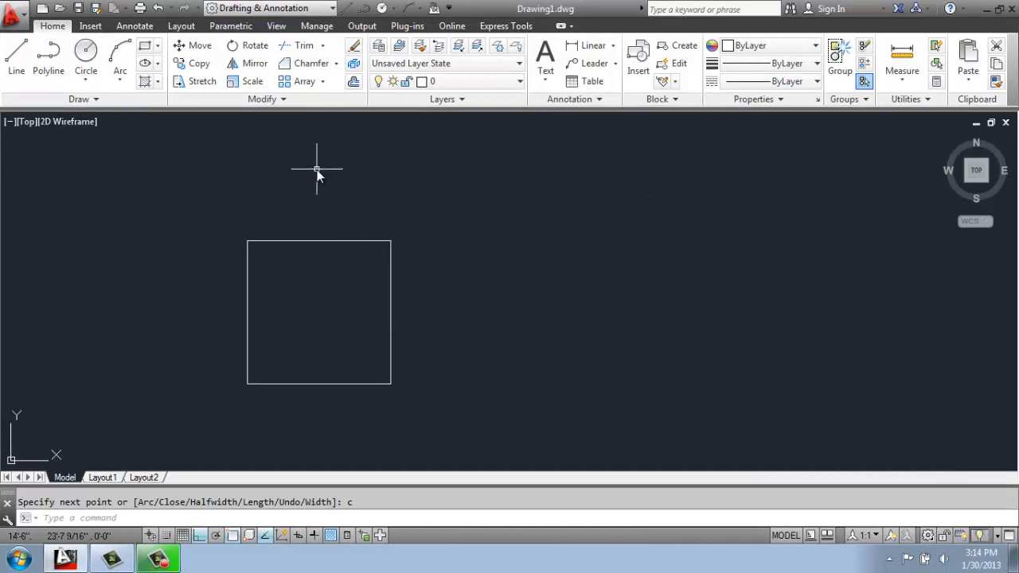
pyautogui.moveTo(311, 158)
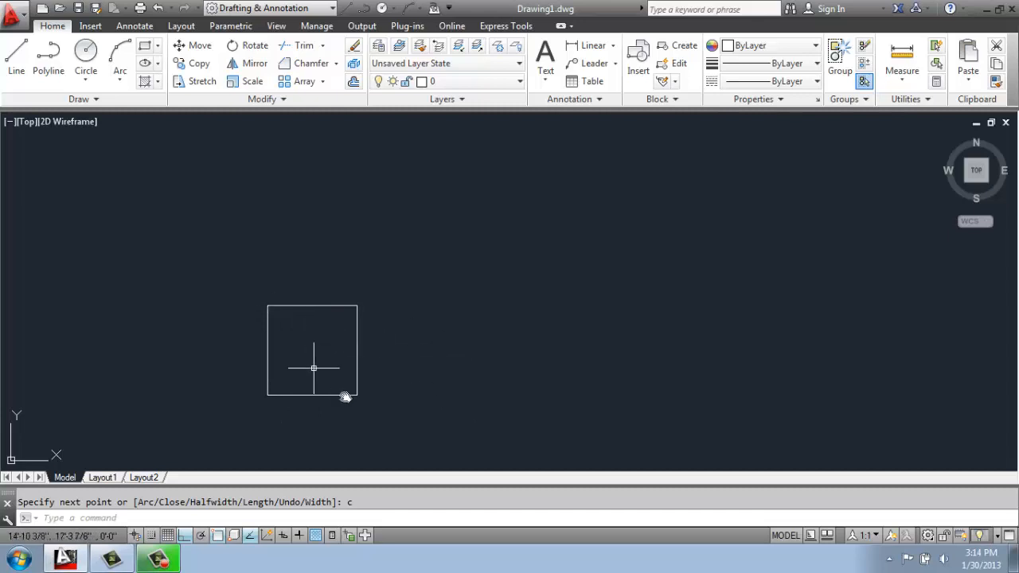
pyautogui.moveTo(341, 354)
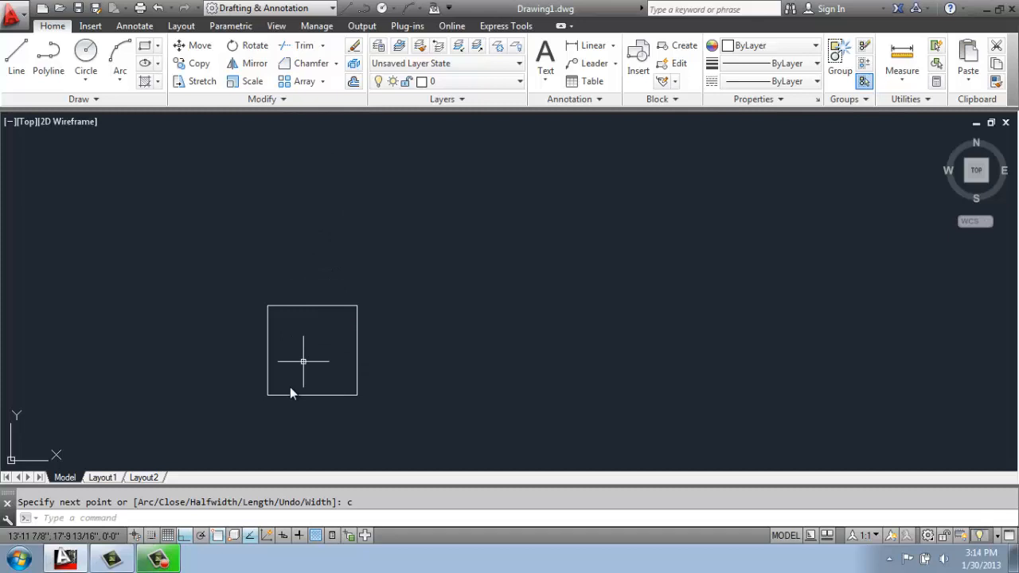
pyautogui.moveTo(440, 328)
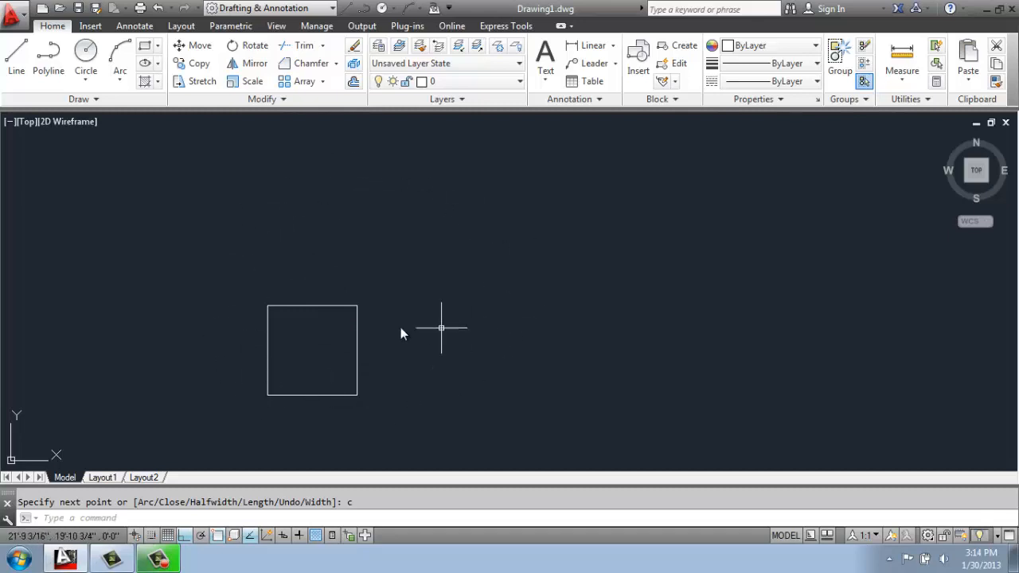
pyautogui.moveTo(199, 280)
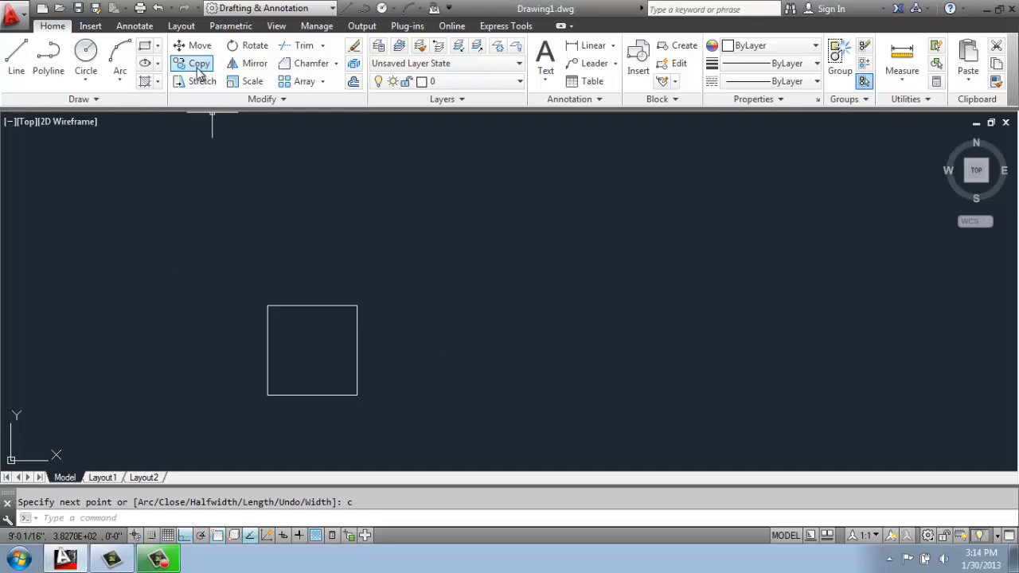
# Start a Rectangular Array from the Array drop-down with the single square as its source.
pyautogui.click(198, 63)
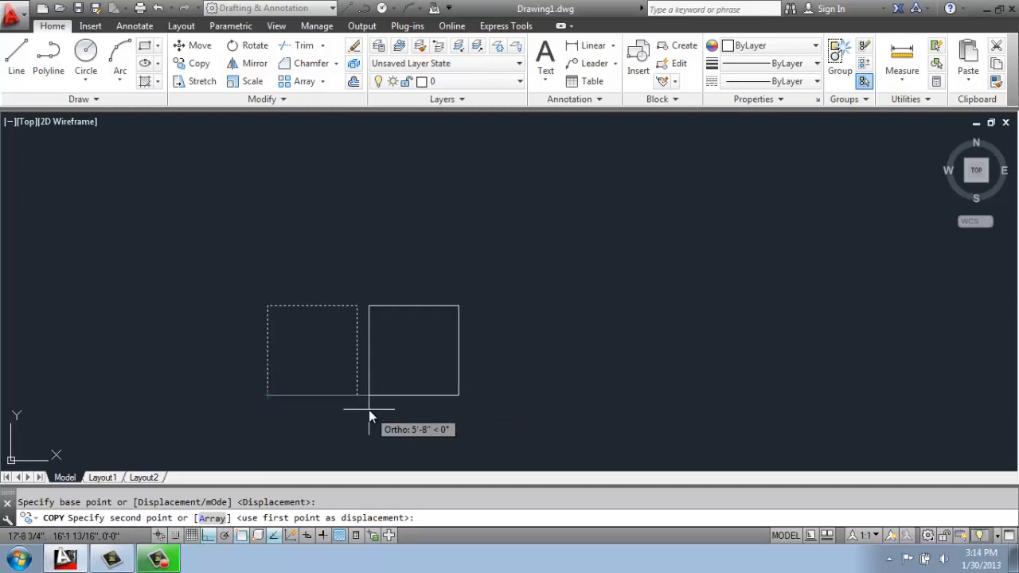
pyautogui.moveTo(406, 422)
pyautogui.write("7'")
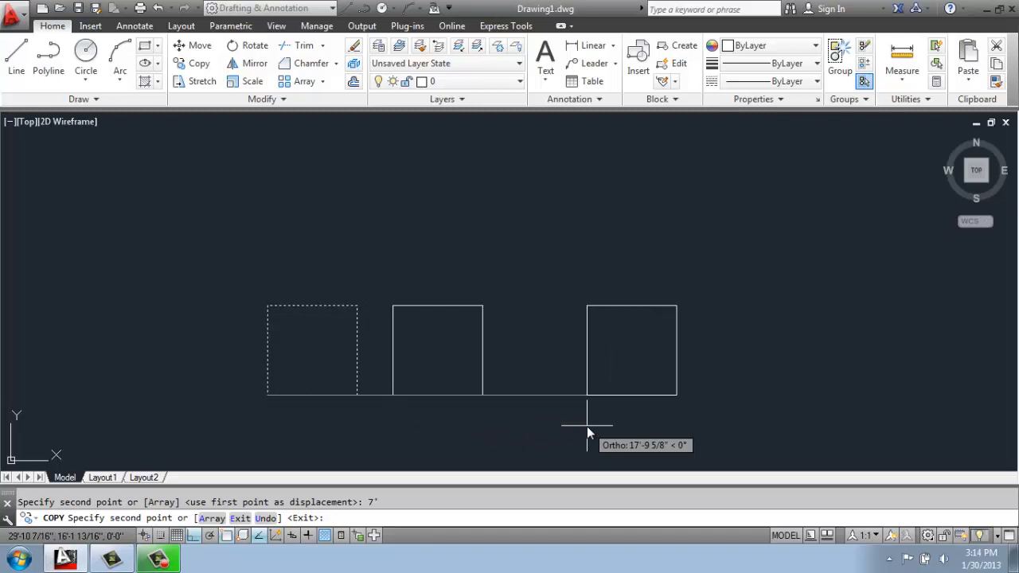
pyautogui.moveTo(282, 247)
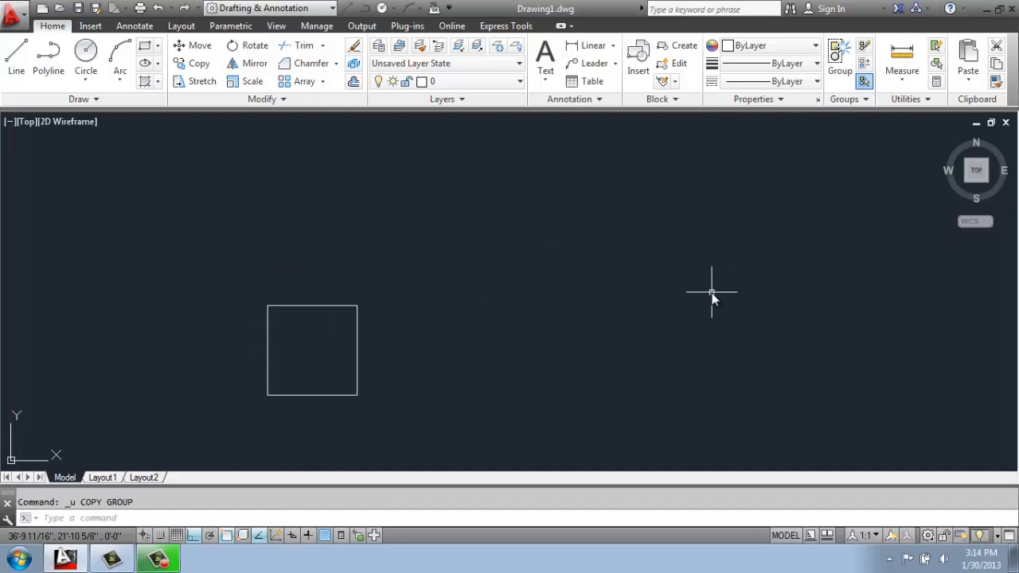
pyautogui.moveTo(492, 143)
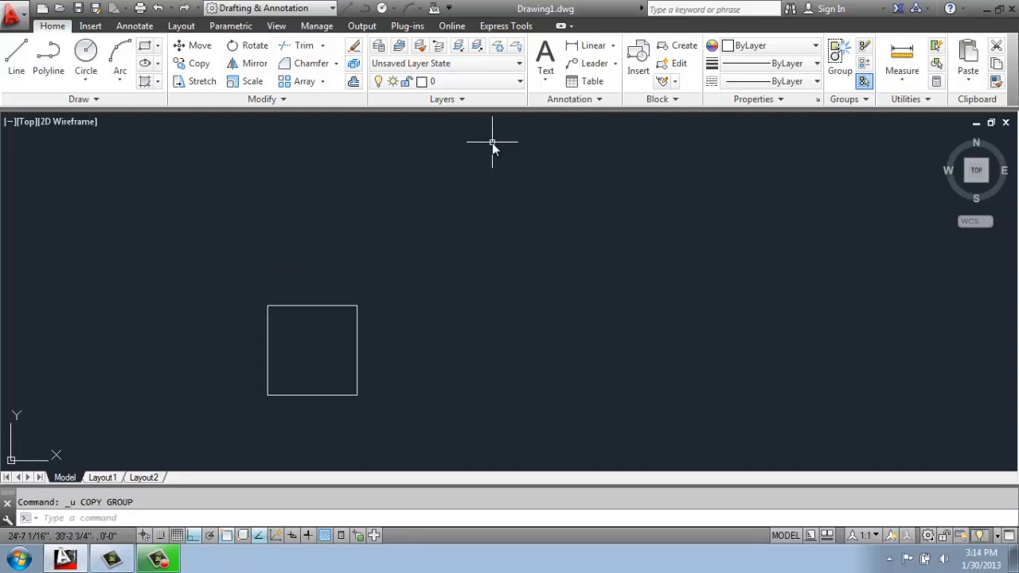
pyautogui.moveTo(398, 153)
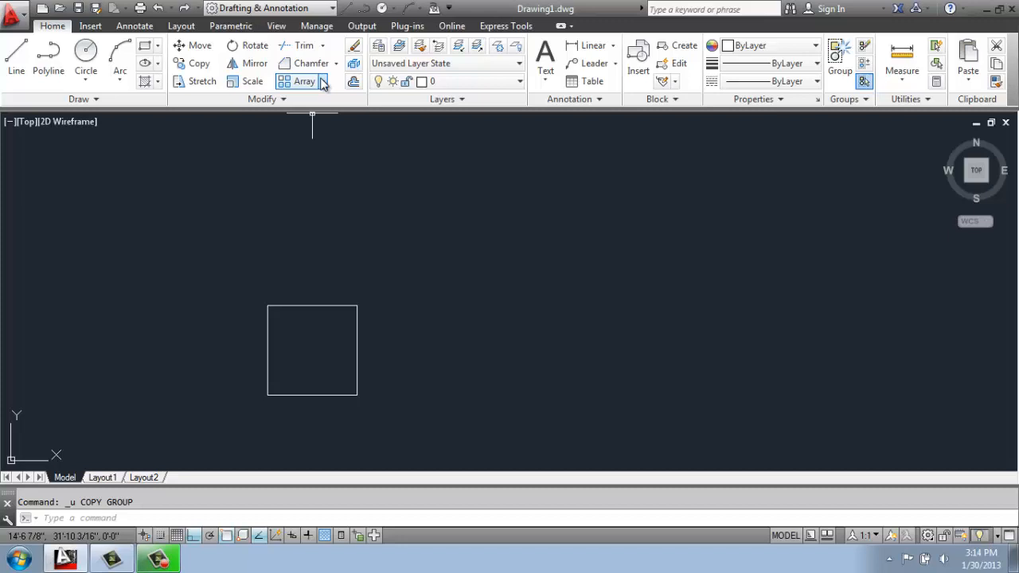
pyautogui.click(323, 81)
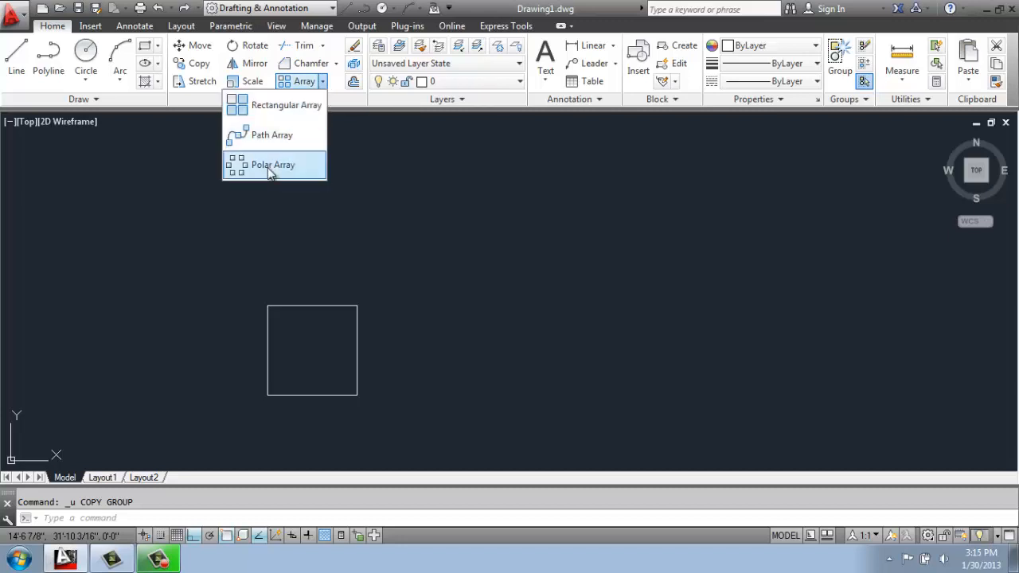
pyautogui.moveTo(287, 105)
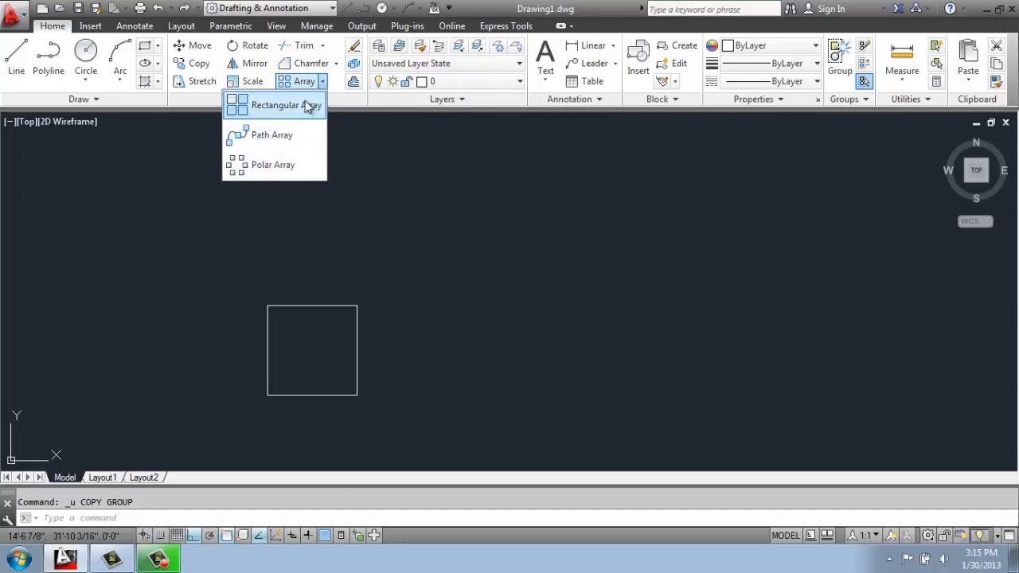
pyautogui.click(275, 105)
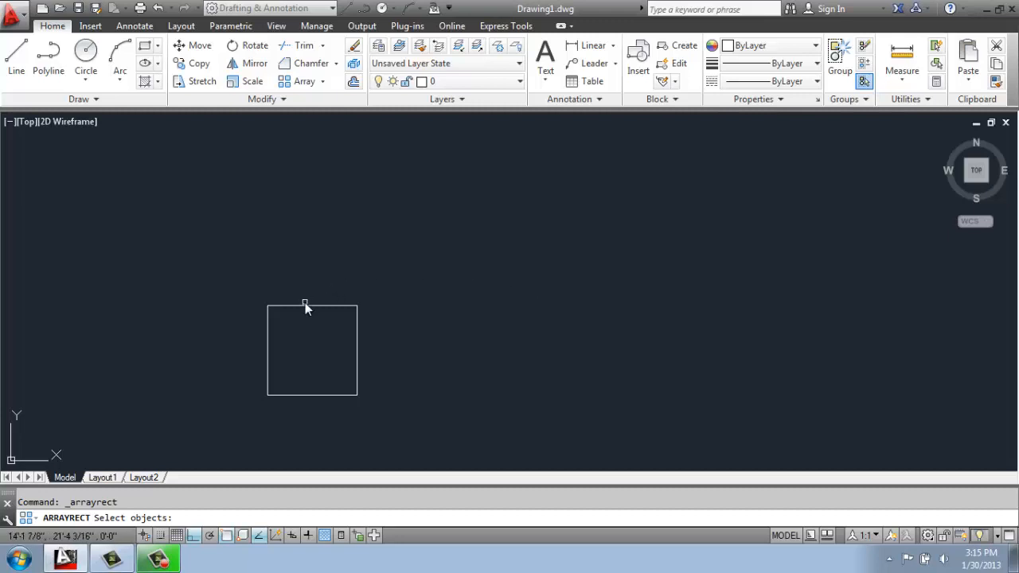
pyautogui.click(302, 309)
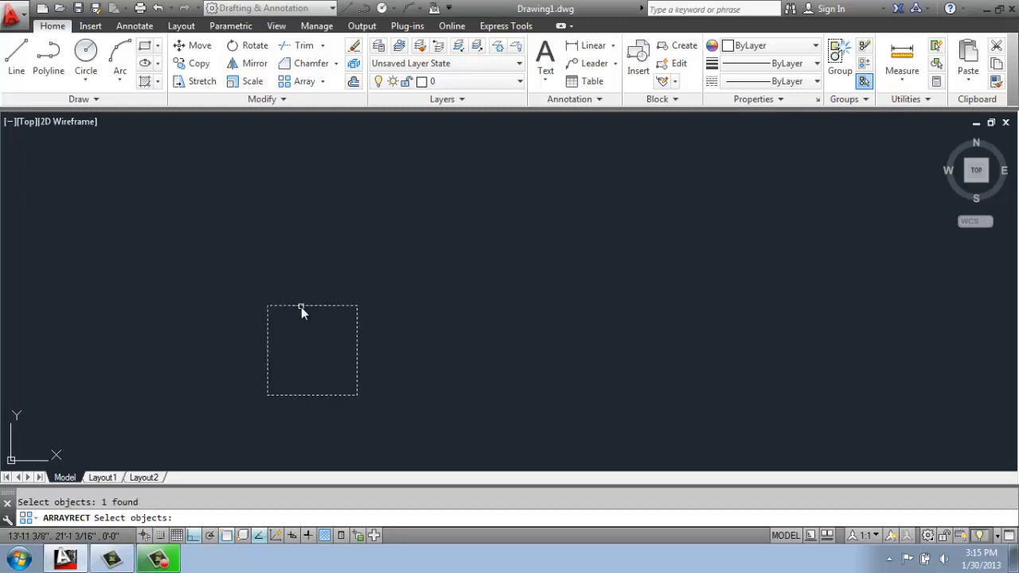
pyautogui.moveTo(429, 374)
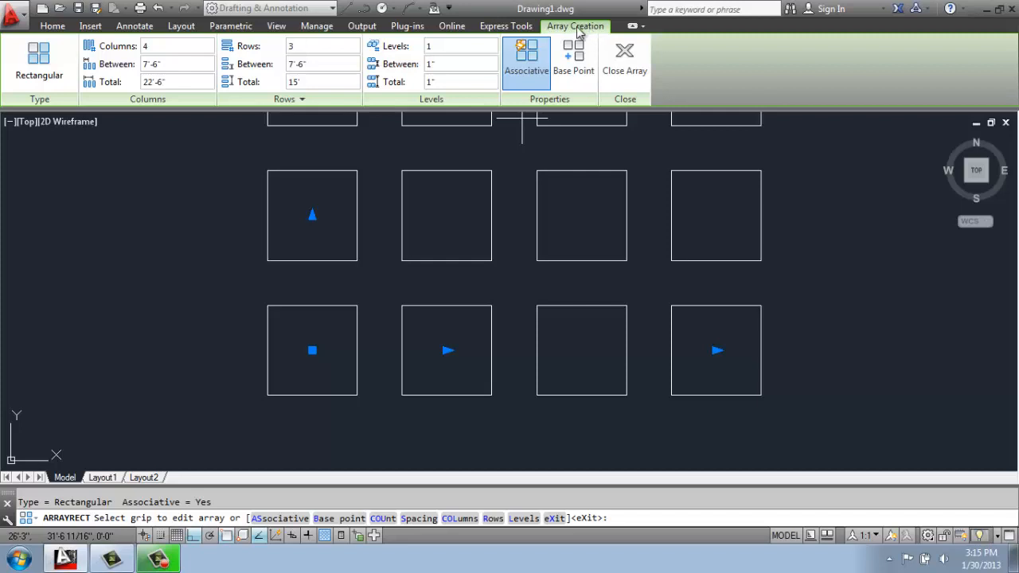
pyautogui.moveTo(575, 38)
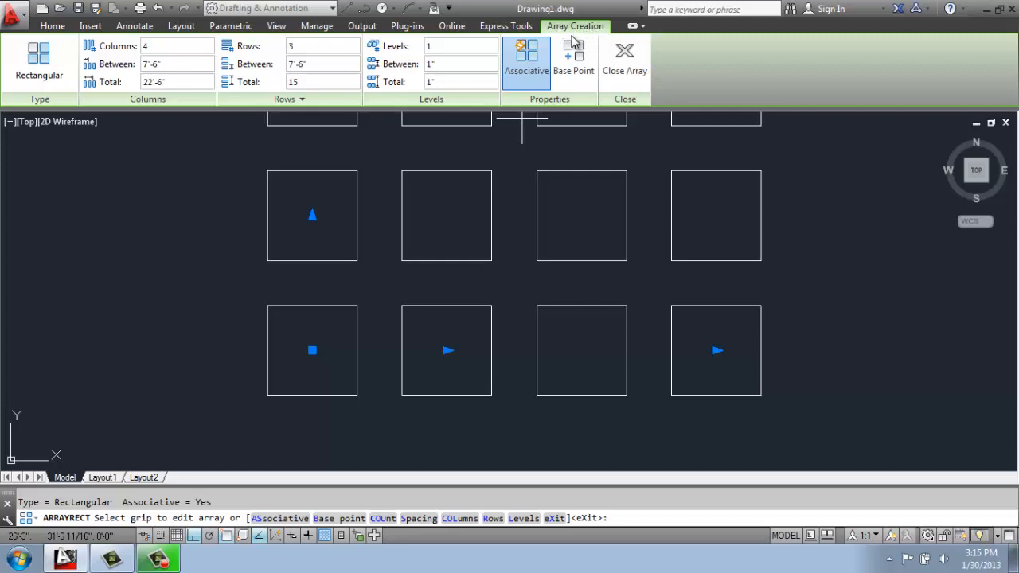
pyautogui.moveTo(279, 58)
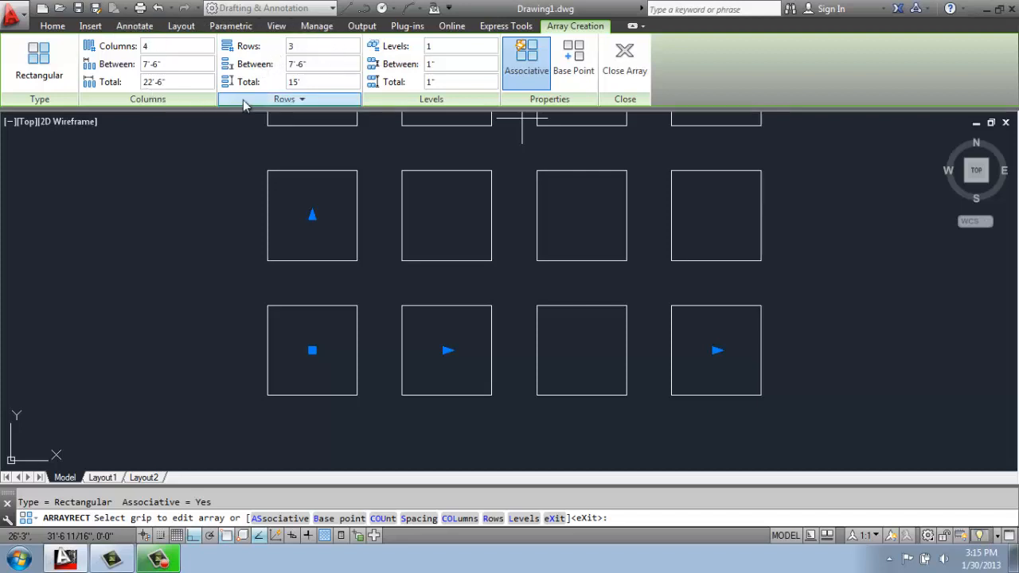
pyautogui.moveTo(645, 331)
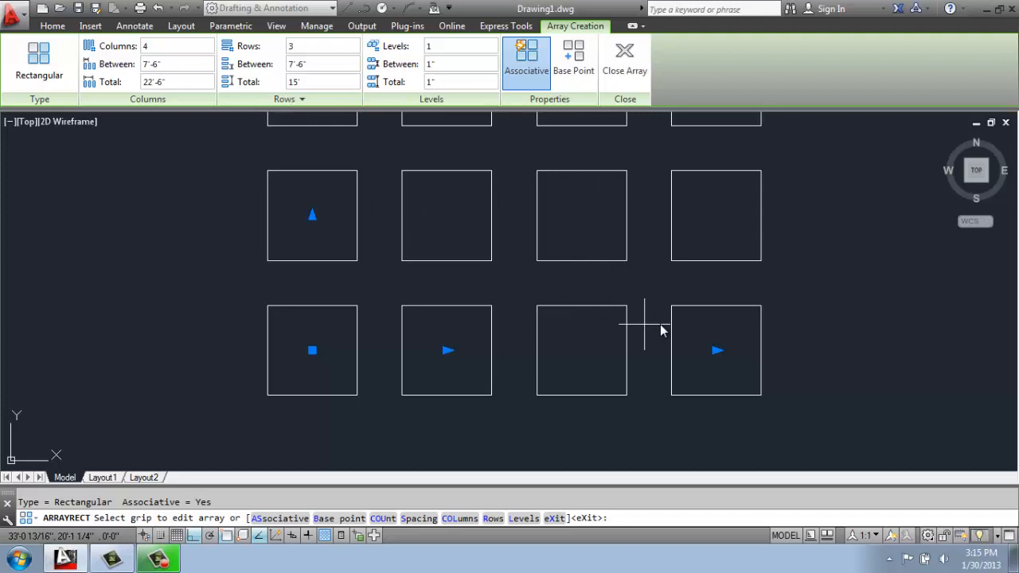
pyautogui.moveTo(645, 211)
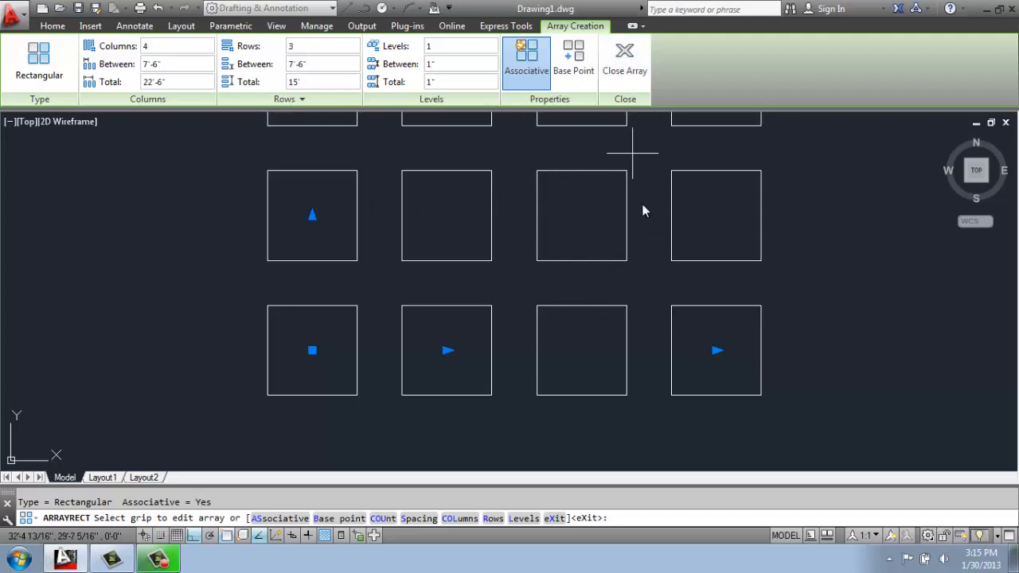
pyautogui.moveTo(591, 311)
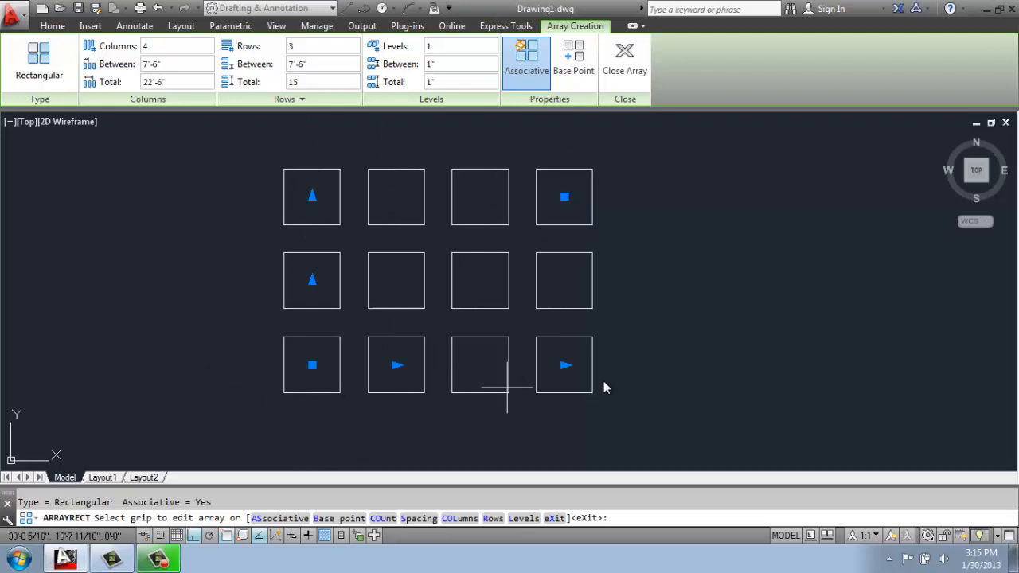
pyautogui.moveTo(653, 286)
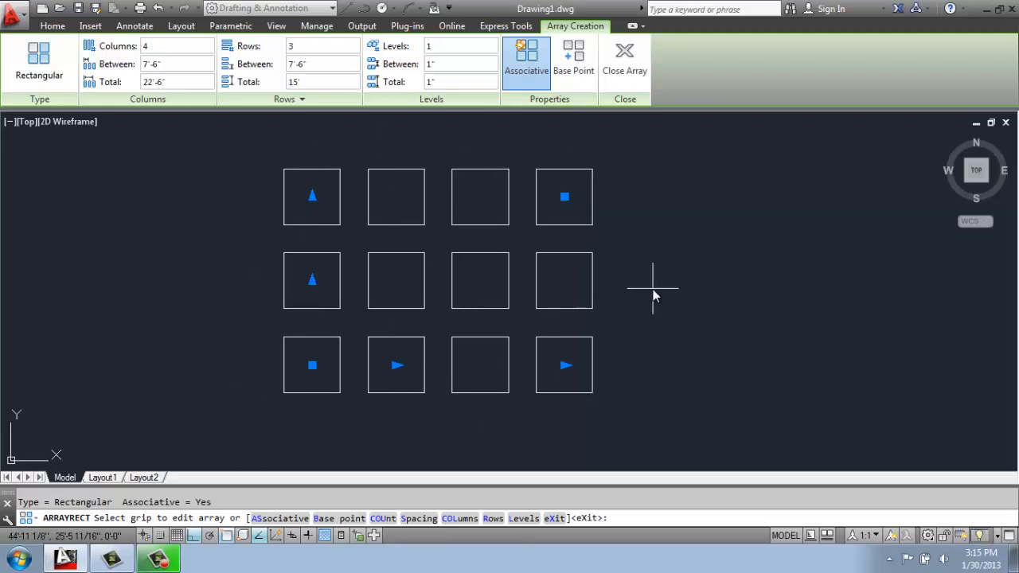
pyautogui.moveTo(163, 62)
pyautogui.write('2')
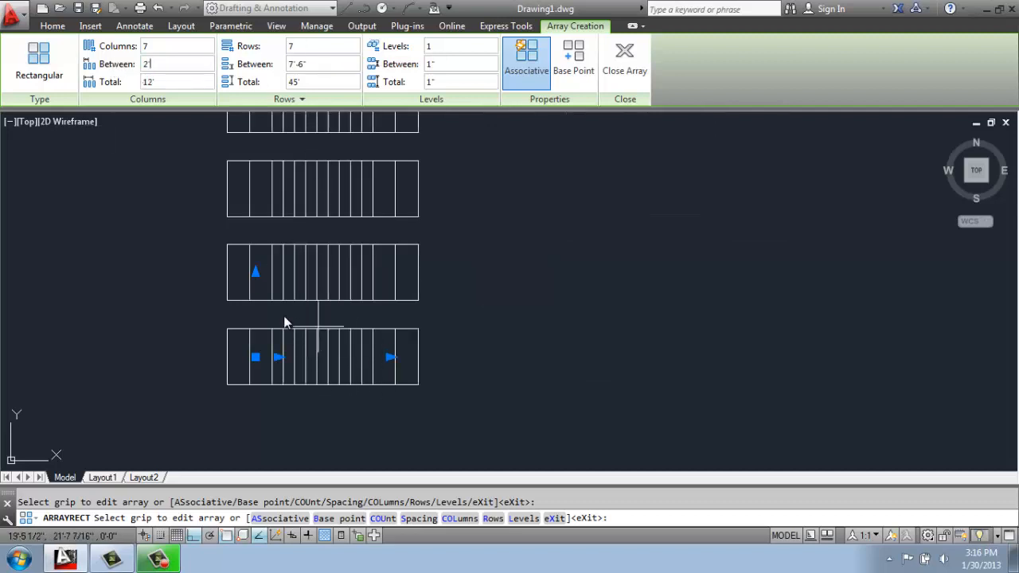
pyautogui.moveTo(330, 390)
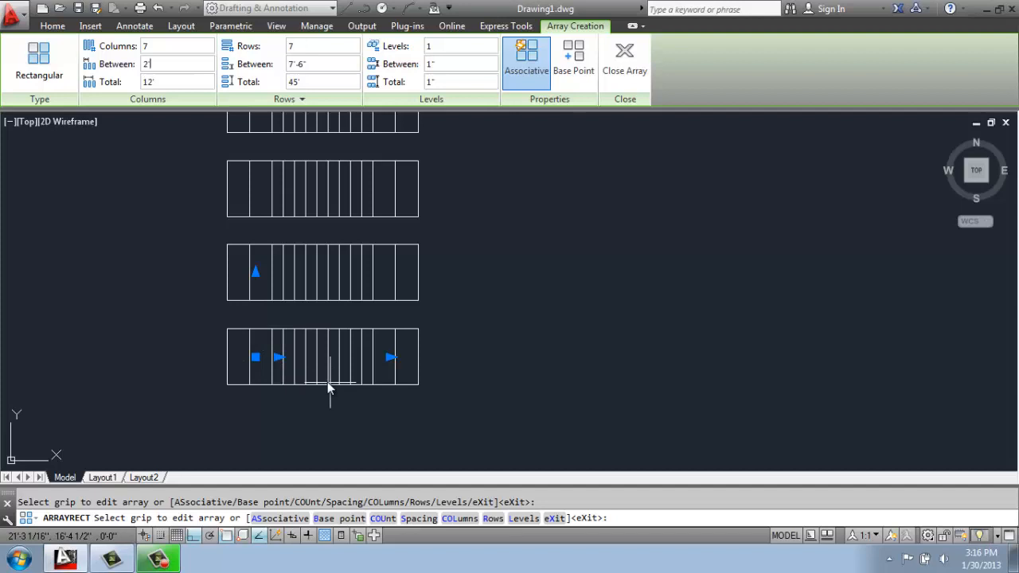
pyautogui.moveTo(263, 341)
pyautogui.write('5')
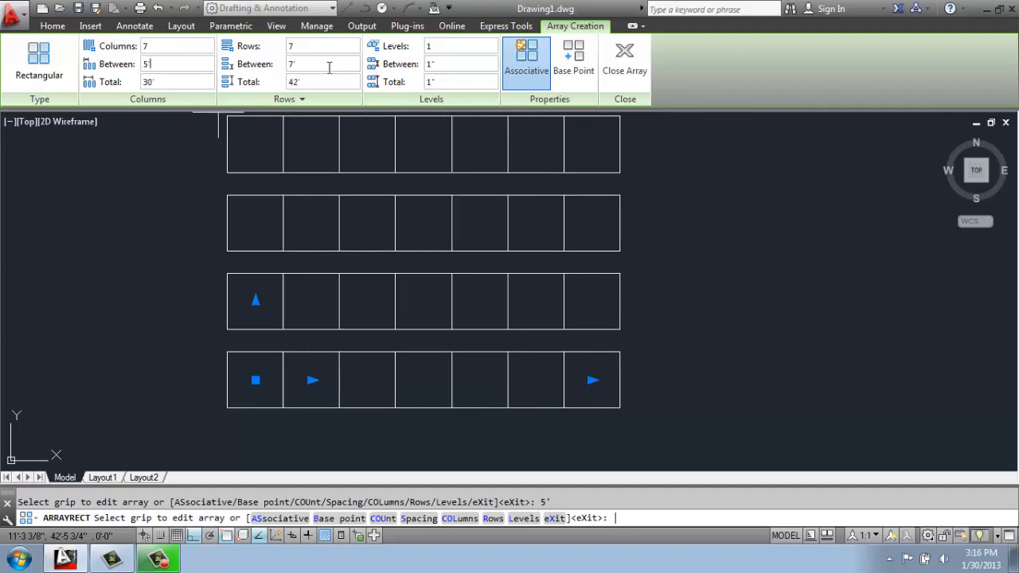
# Enter the 7' spacing value between the array's columns and rows.
pyautogui.click(319, 63)
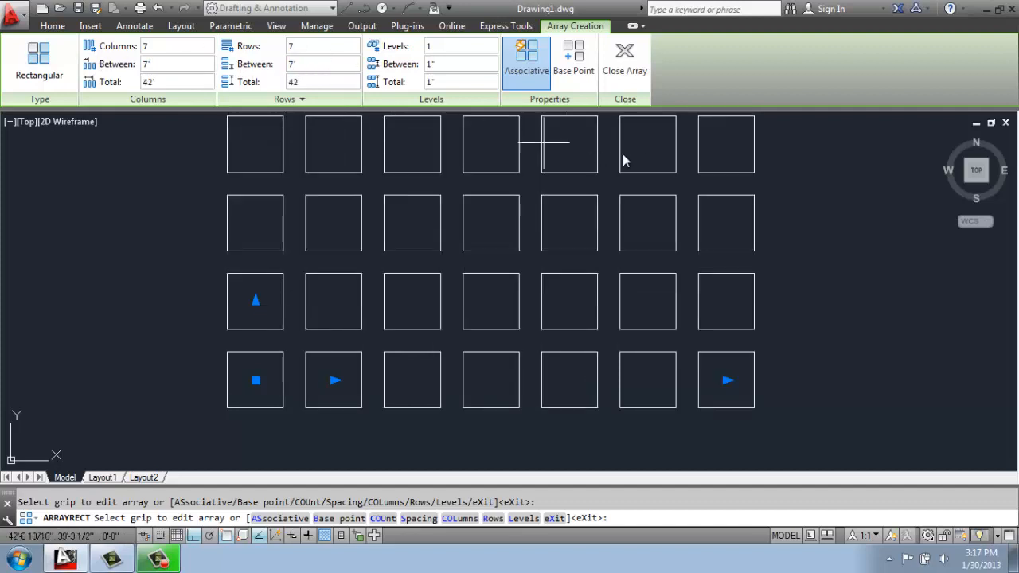
# Close Array to place the 7-by-7 grid of 49 squares.
pyautogui.click(624, 60)
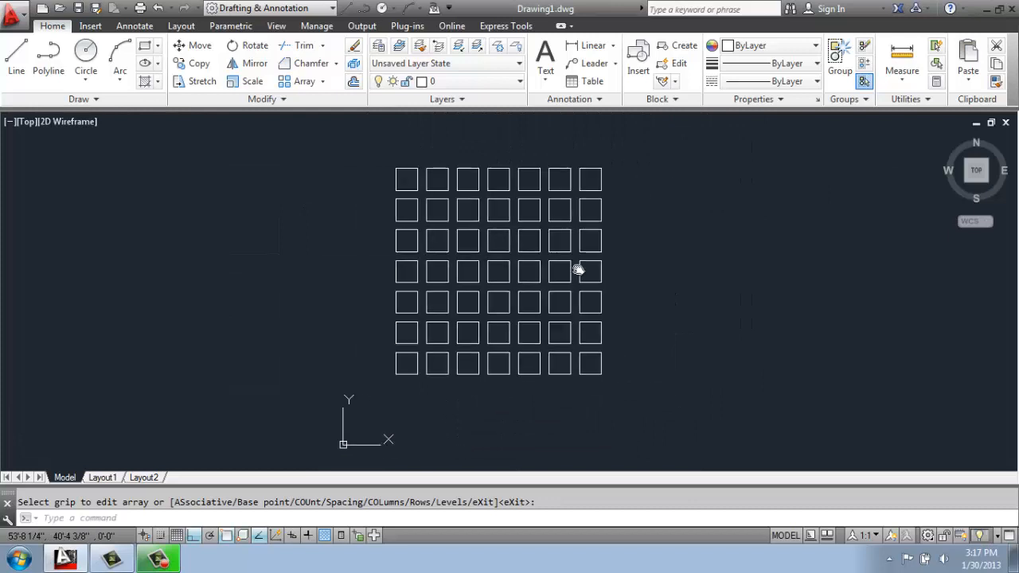
pyautogui.moveTo(553, 271)
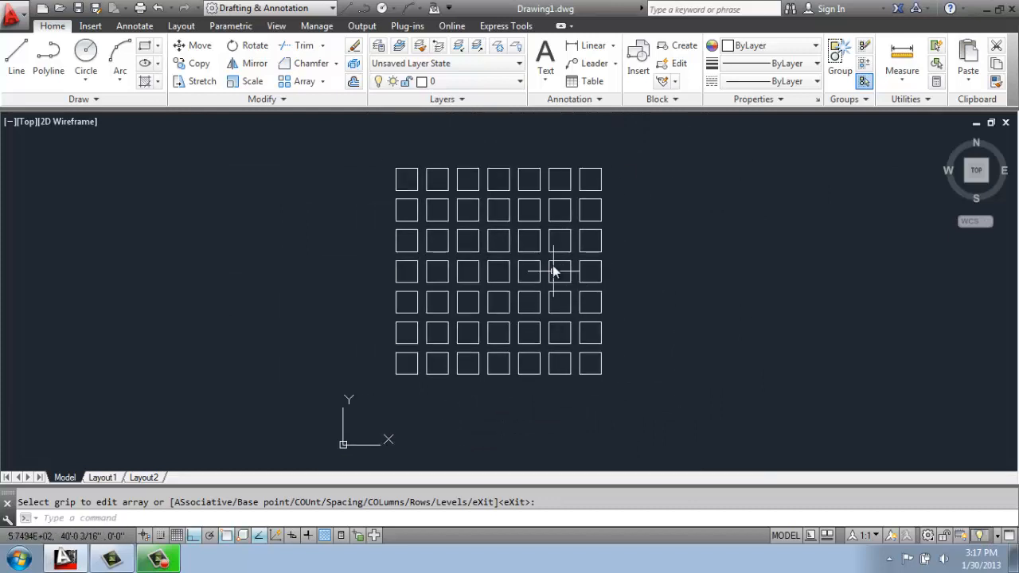
pyautogui.moveTo(523, 301)
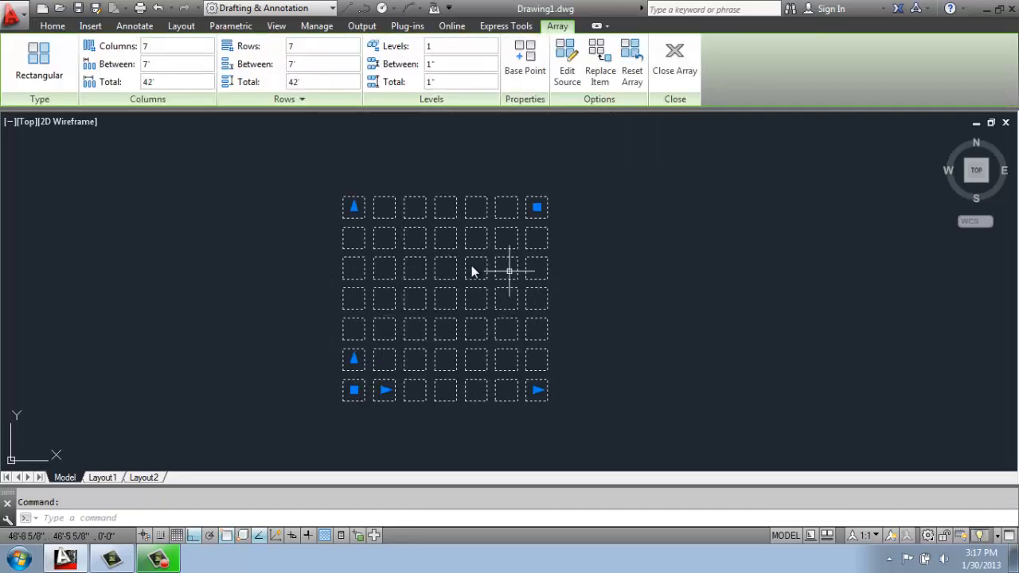
pyautogui.moveTo(444, 411)
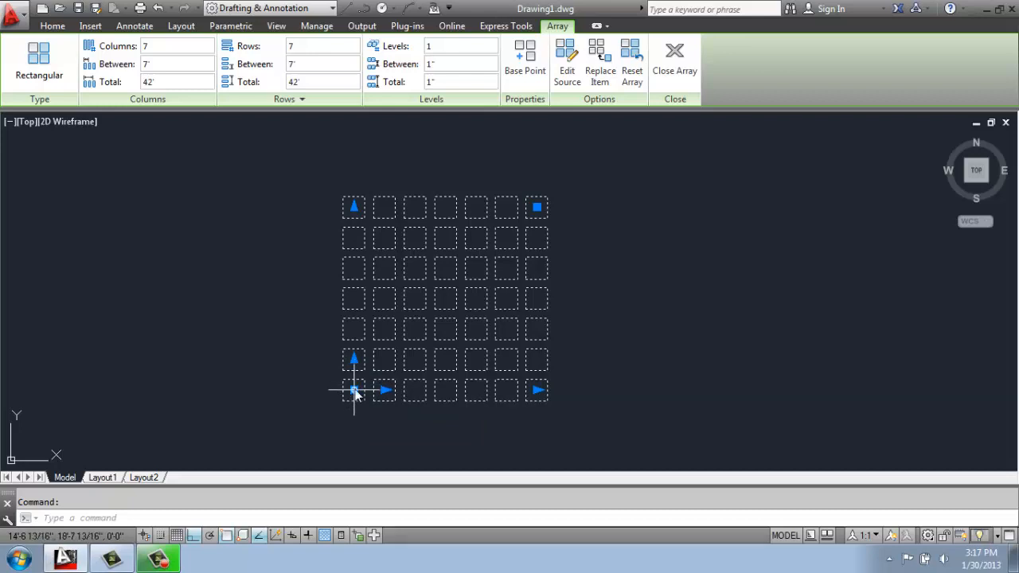
pyautogui.moveTo(251, 324)
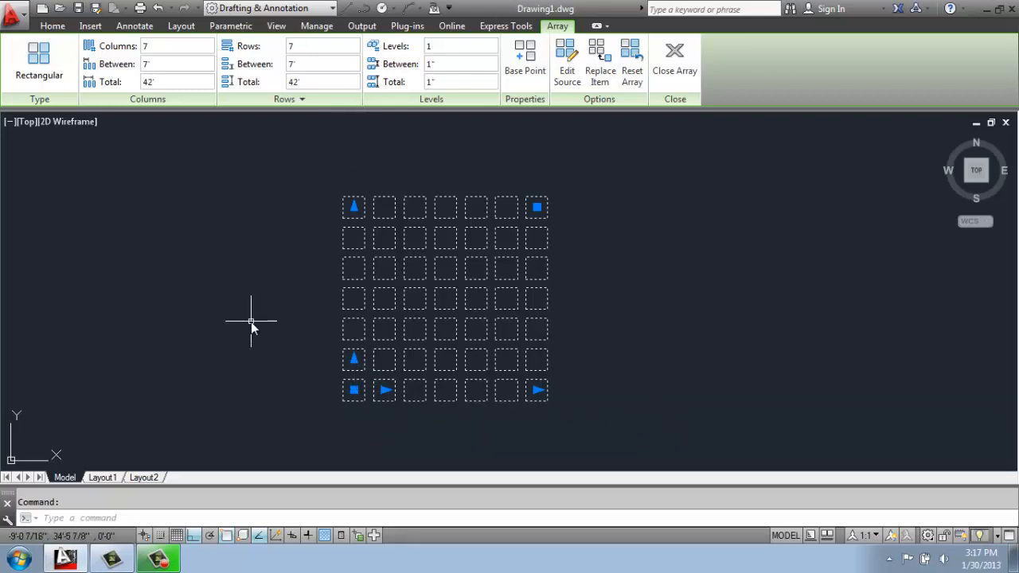
pyautogui.moveTo(323, 282)
pyautogui.write('10')
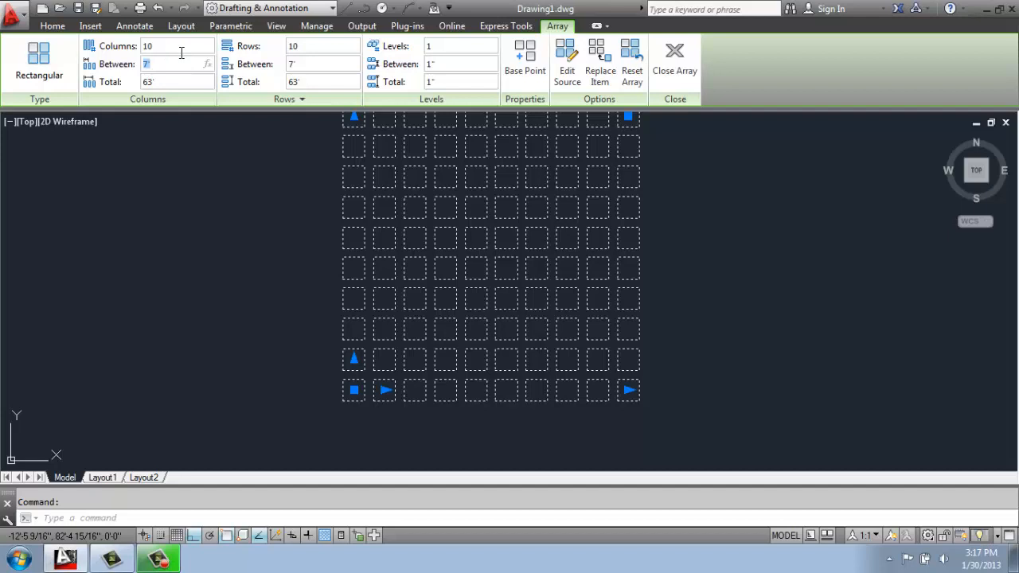
pyautogui.moveTo(166, 81)
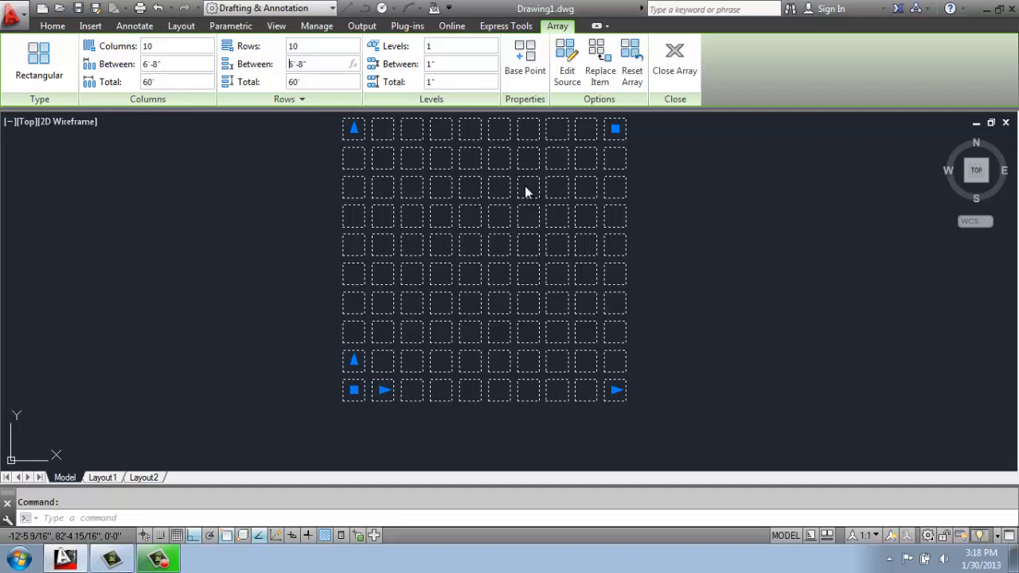
pyautogui.moveTo(378, 412)
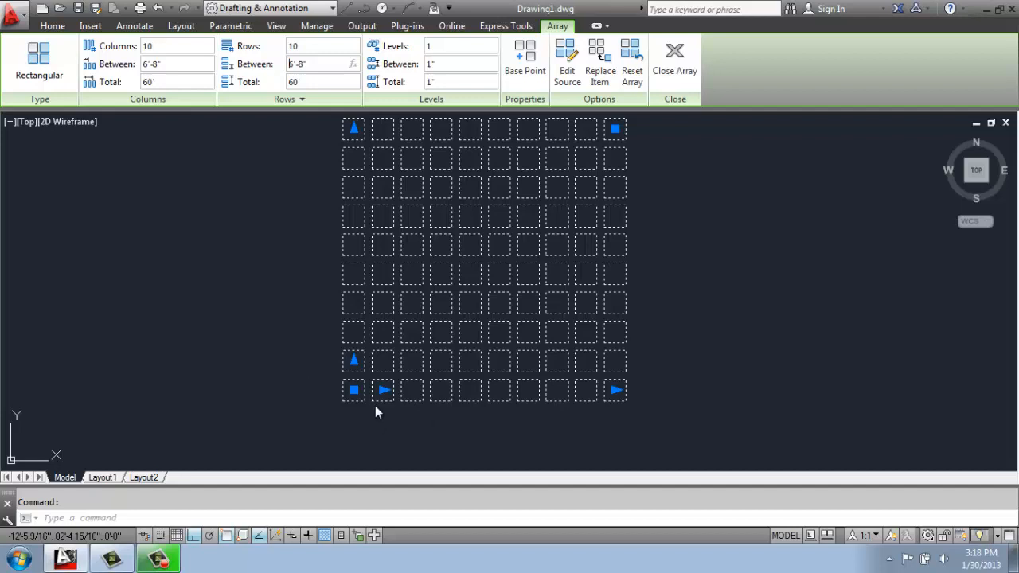
pyautogui.moveTo(350, 424)
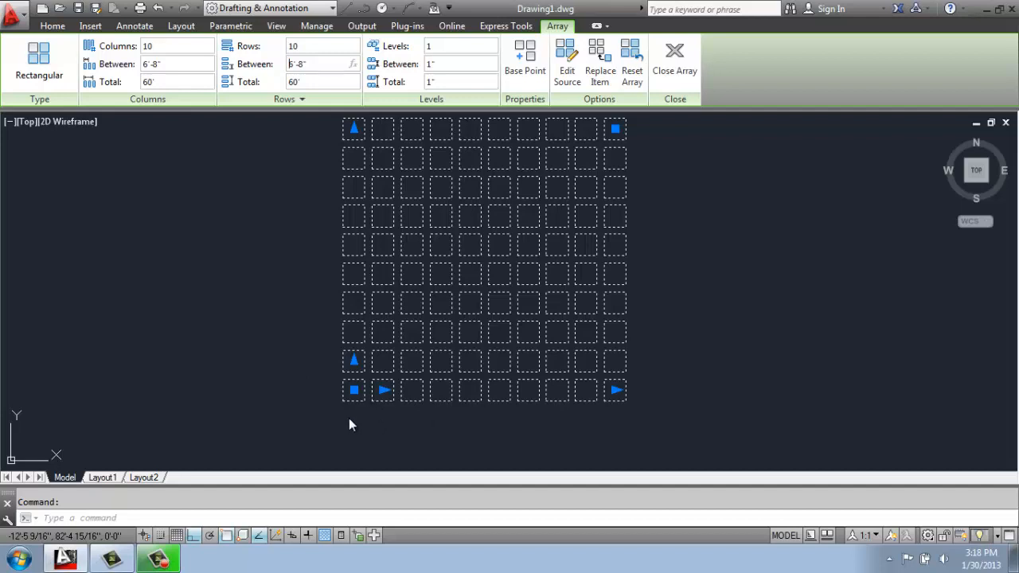
pyautogui.moveTo(554, 239)
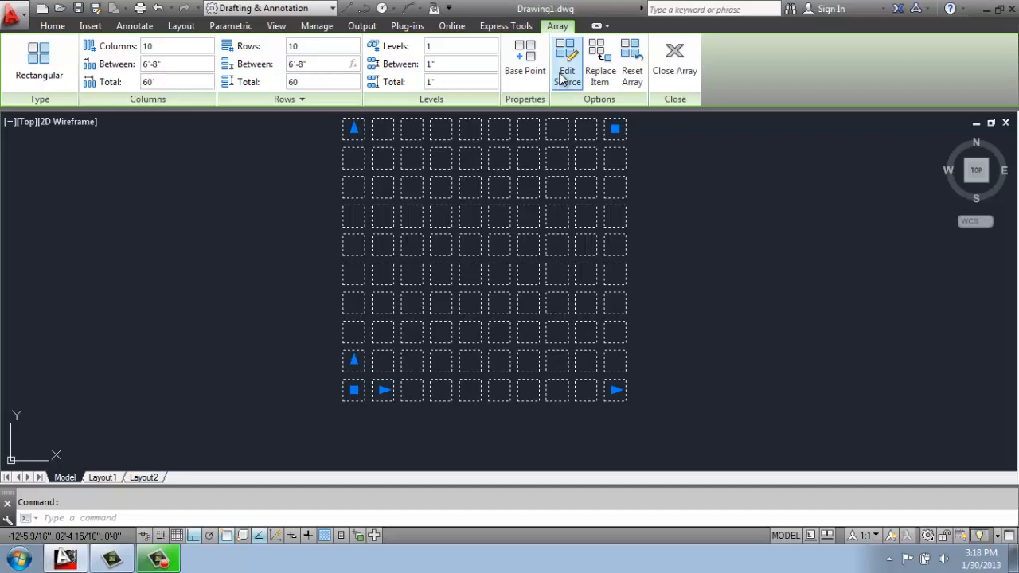
# Edit the array source to draw a corner-to-corner diagonal line, then save the changes.
pyautogui.click(567, 60)
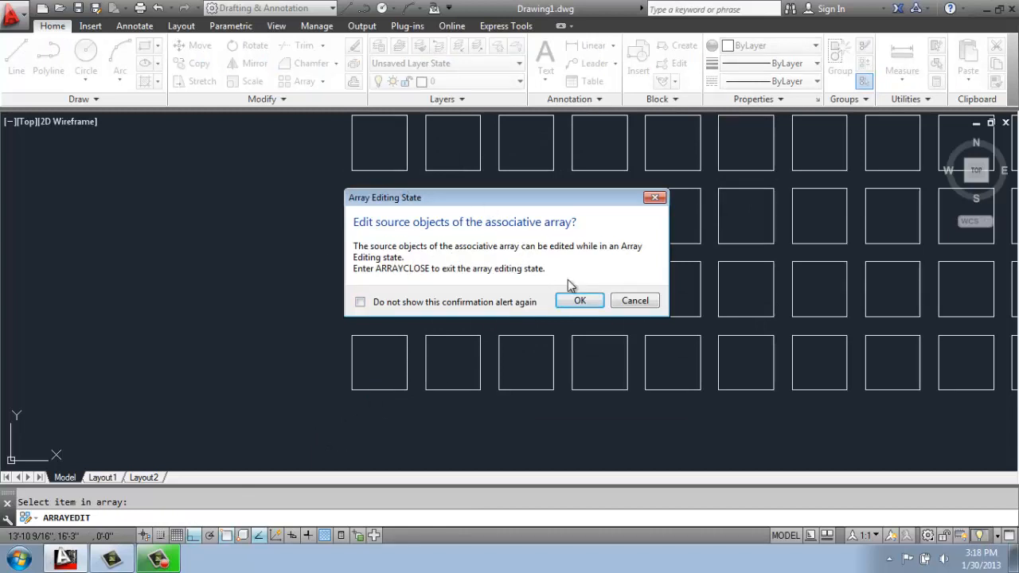
pyautogui.click(580, 300)
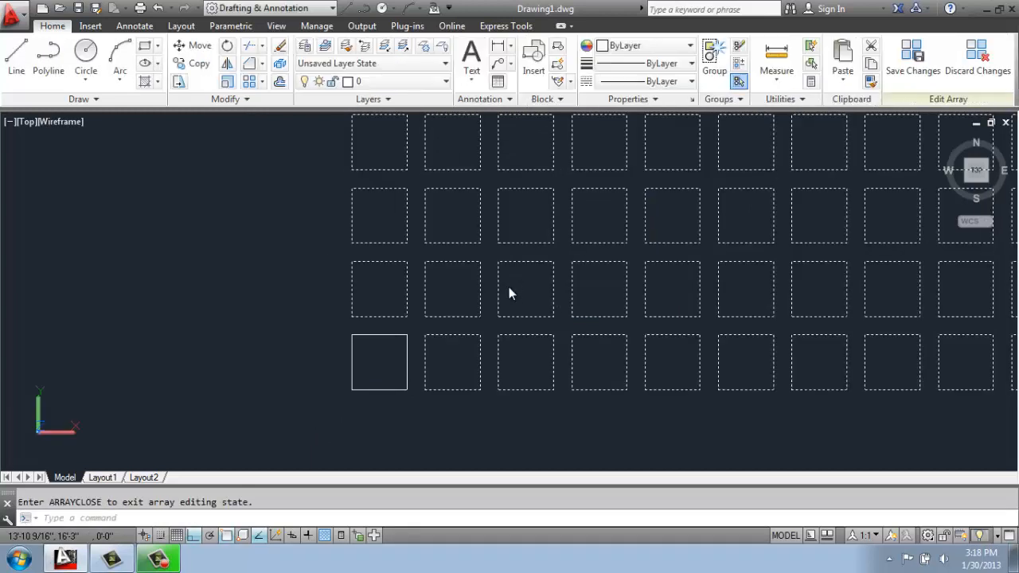
pyautogui.click(15, 49)
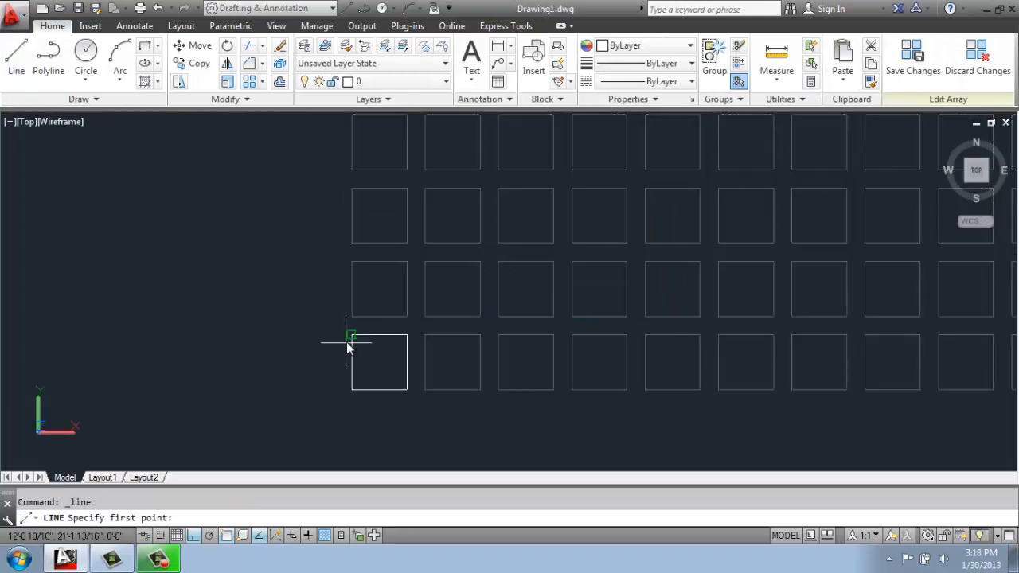
pyautogui.click(408, 390)
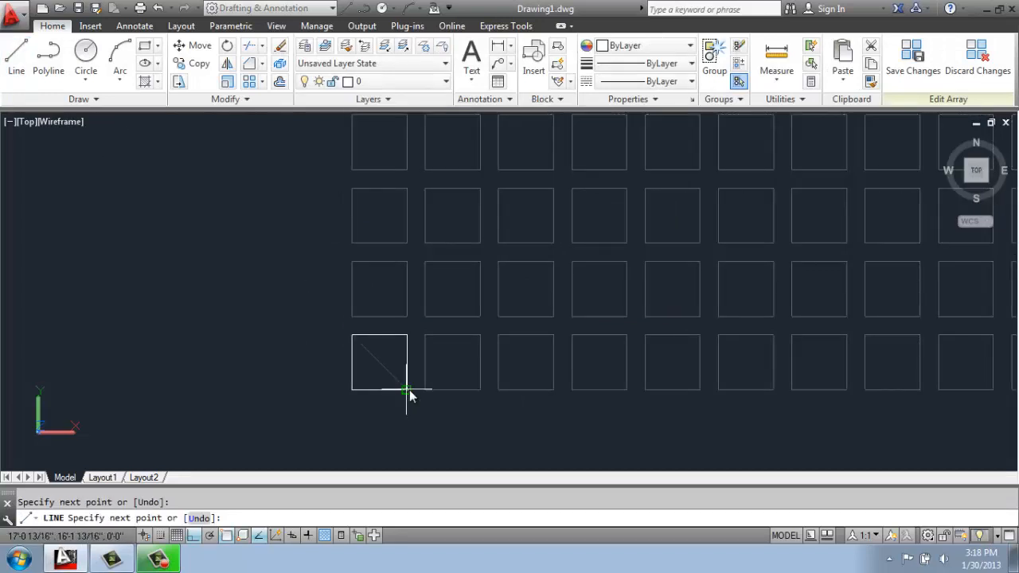
pyautogui.scroll(-3)
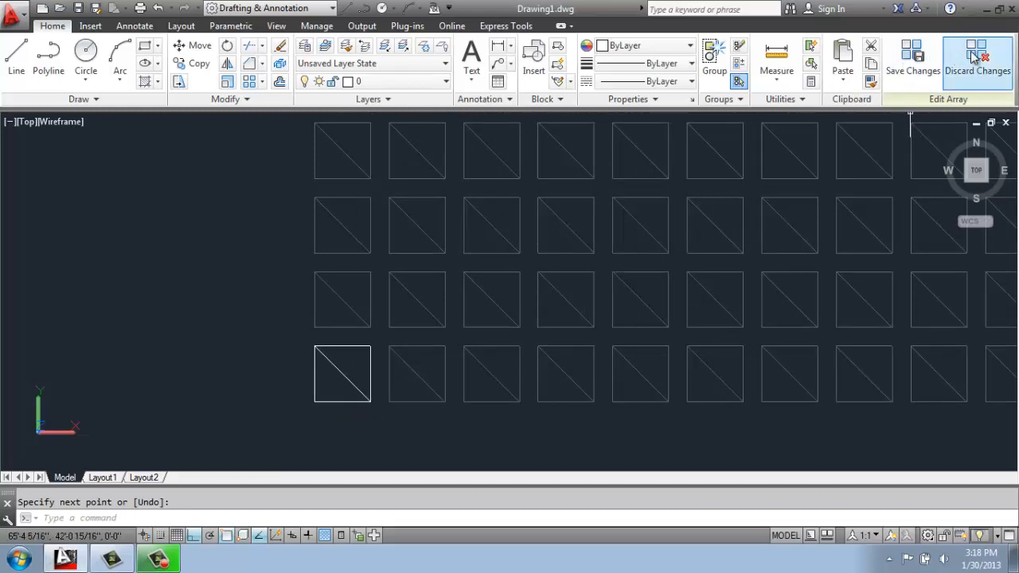
pyautogui.click(913, 60)
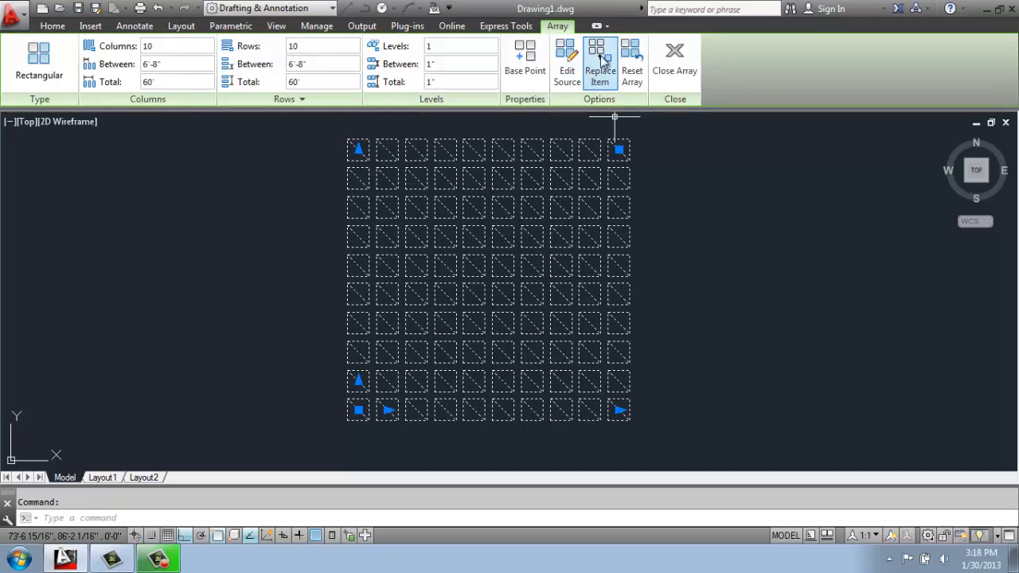
# Draw a small circle in the empty space right of the array.
pyautogui.click(674, 60)
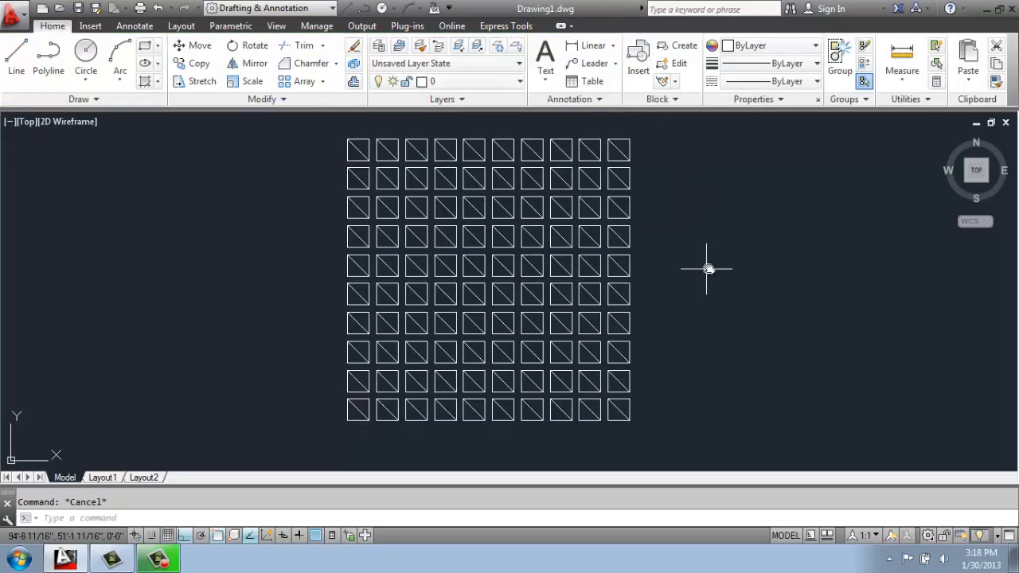
pyautogui.click(85, 60)
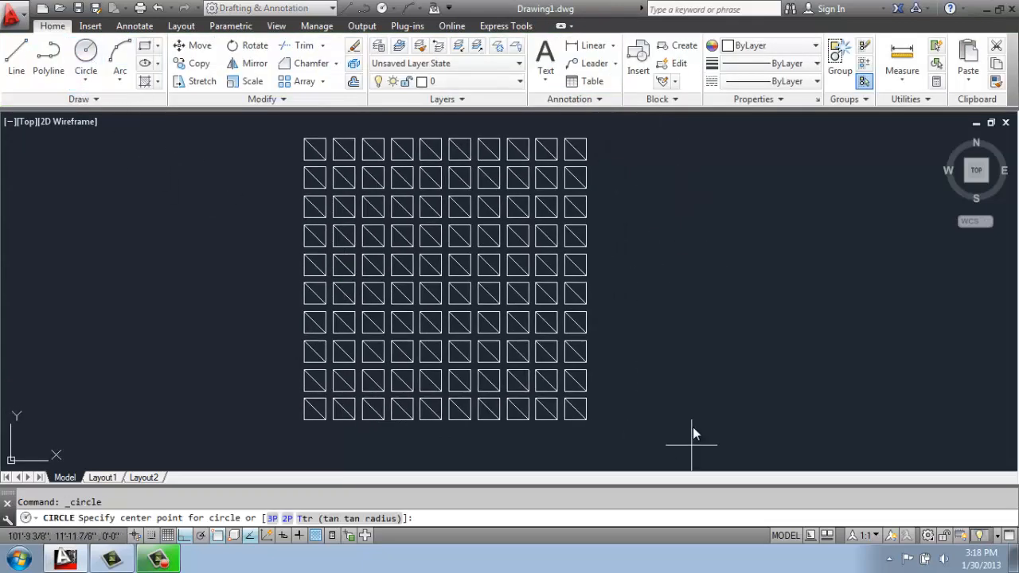
pyautogui.click(729, 338)
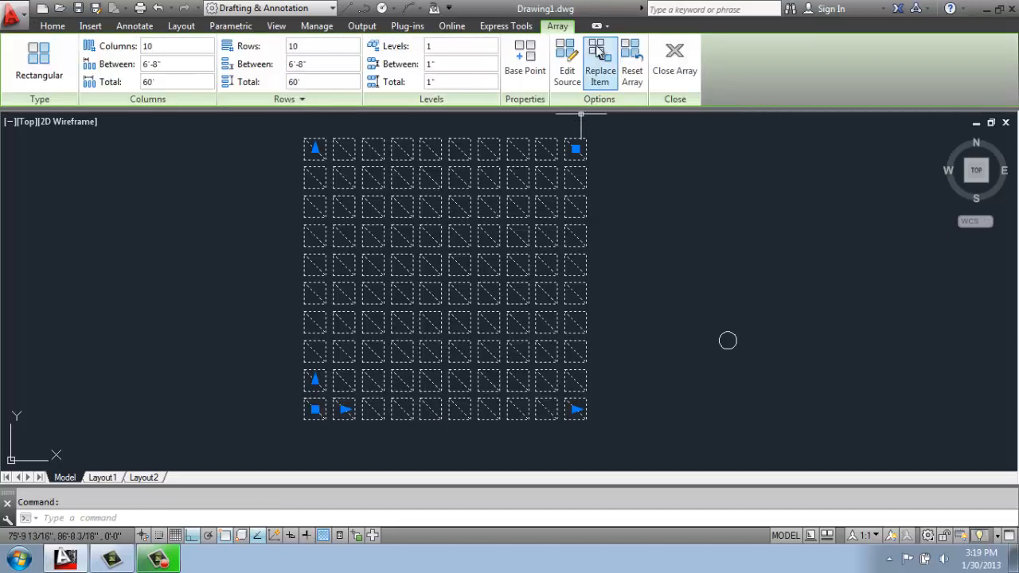
# Use Replace Item to put the circle in place of scattered squares across the grid.
pyautogui.click(599, 60)
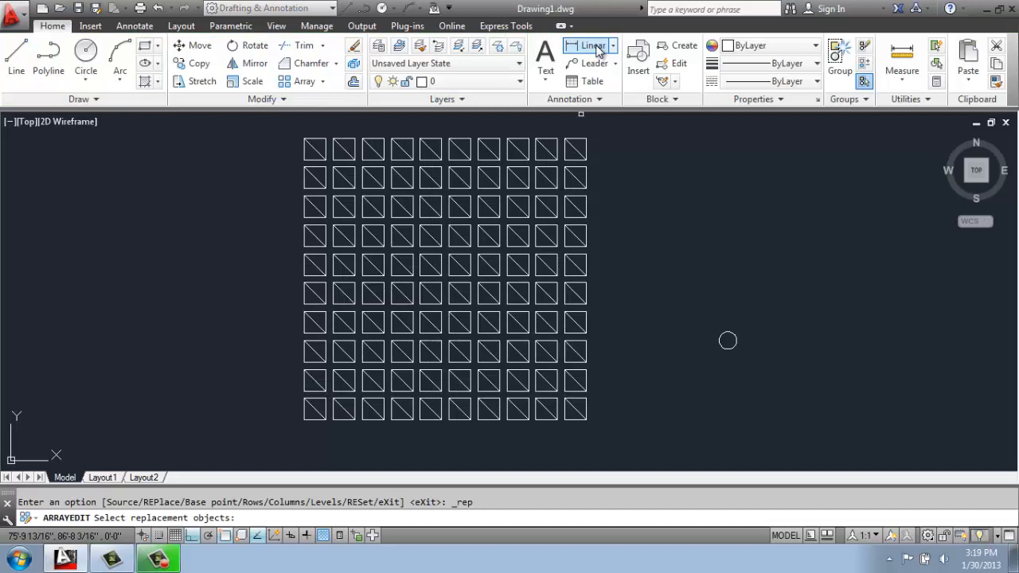
pyautogui.moveTo(398, 367)
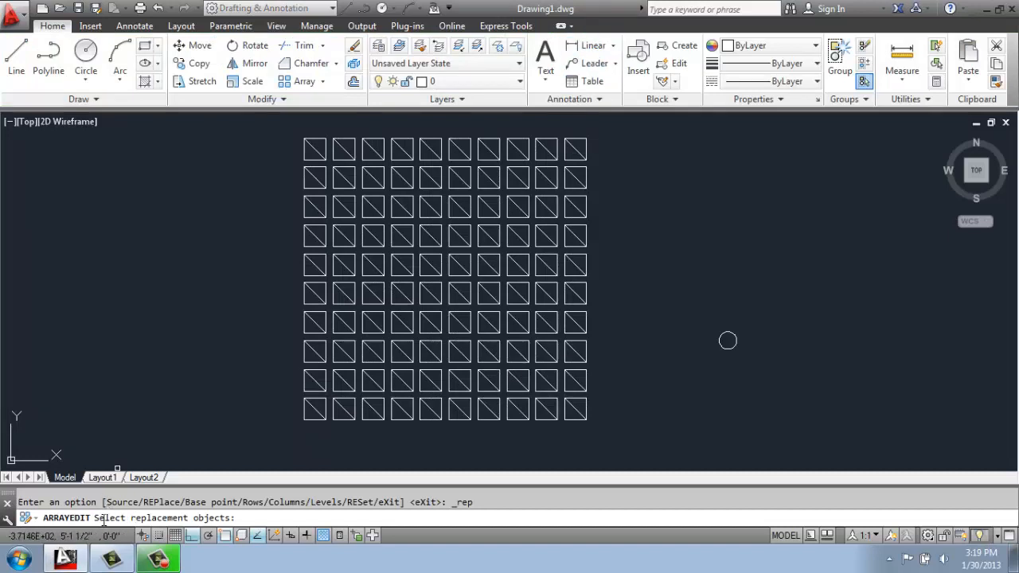
pyautogui.moveTo(728, 347)
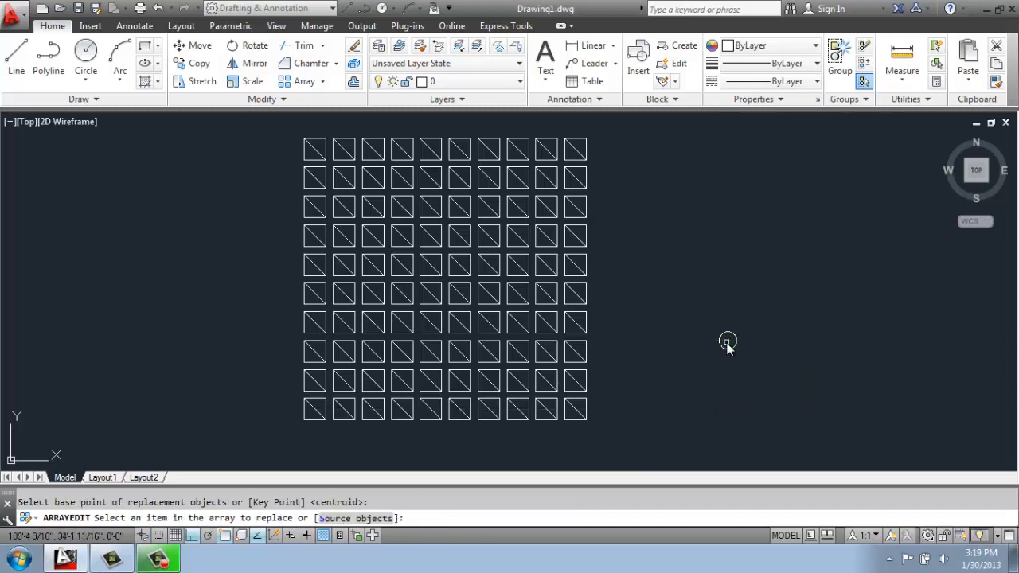
pyautogui.moveTo(569, 469)
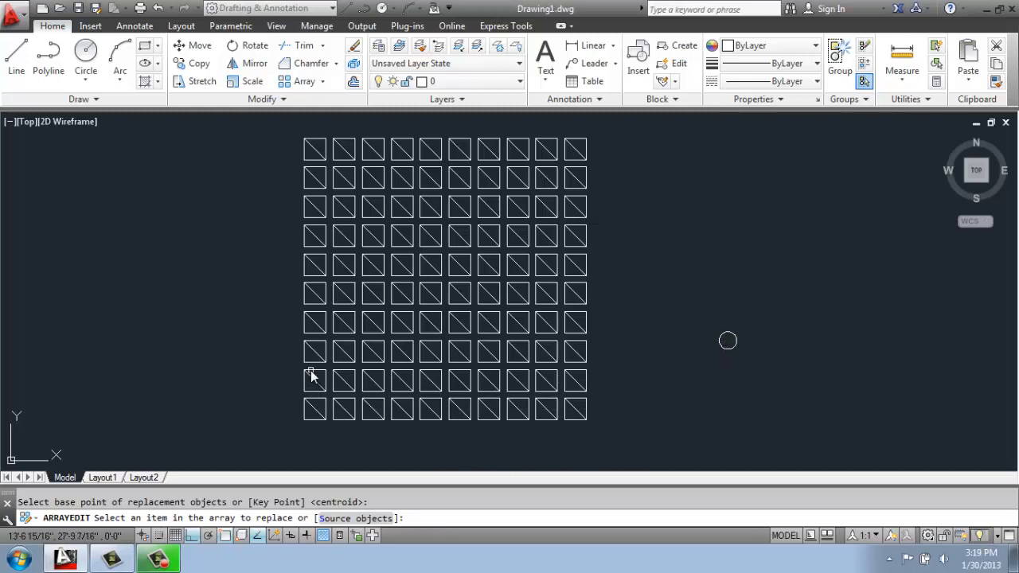
pyautogui.click(314, 380)
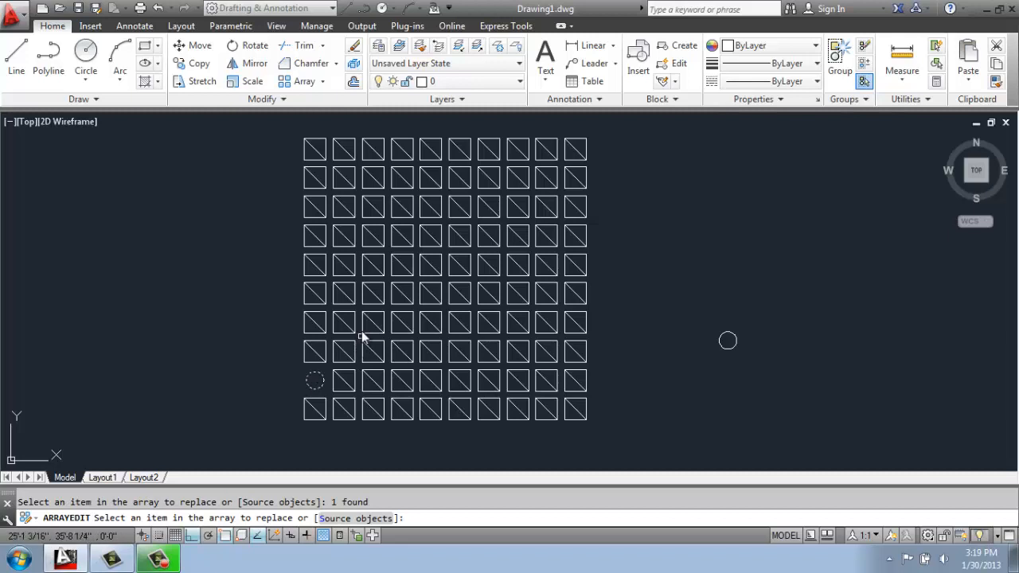
pyautogui.click(372, 322)
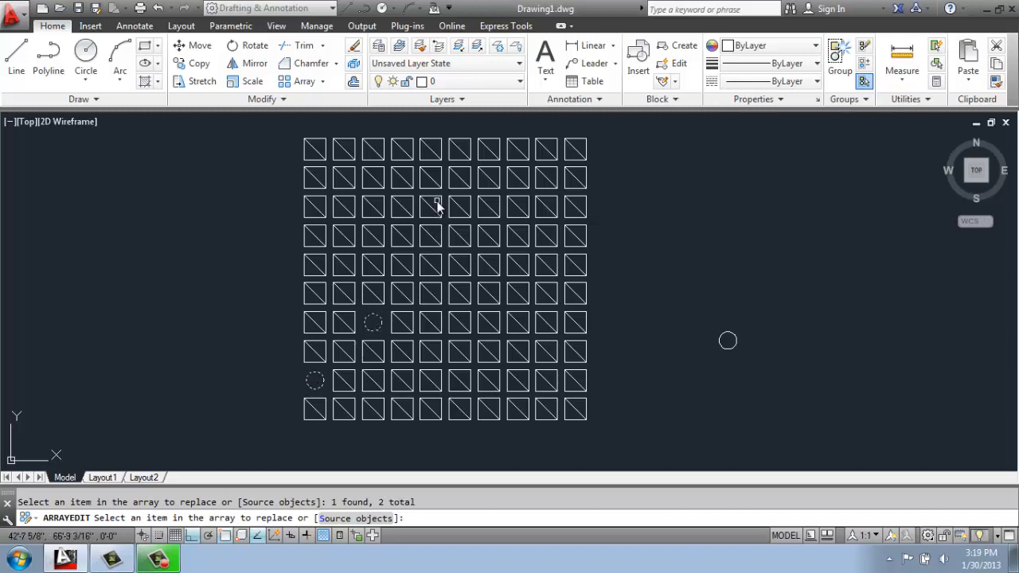
pyautogui.click(430, 207)
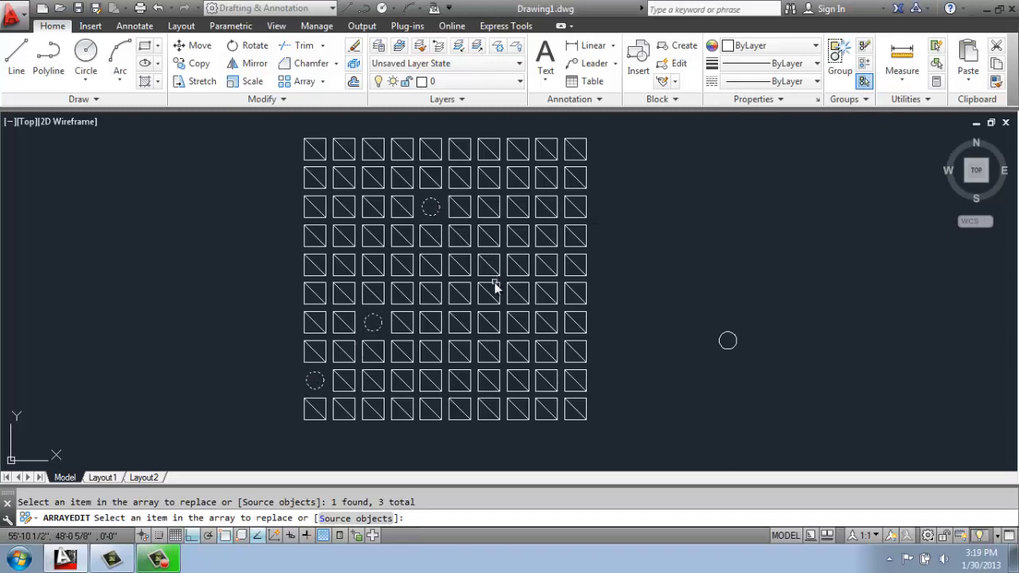
pyautogui.click(488, 294)
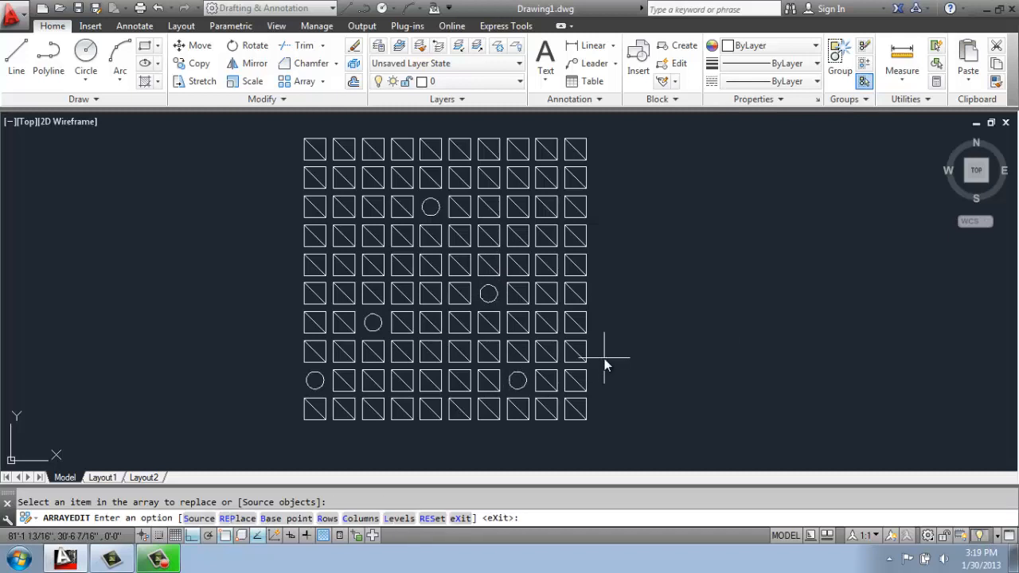
pyautogui.moveTo(287, 390)
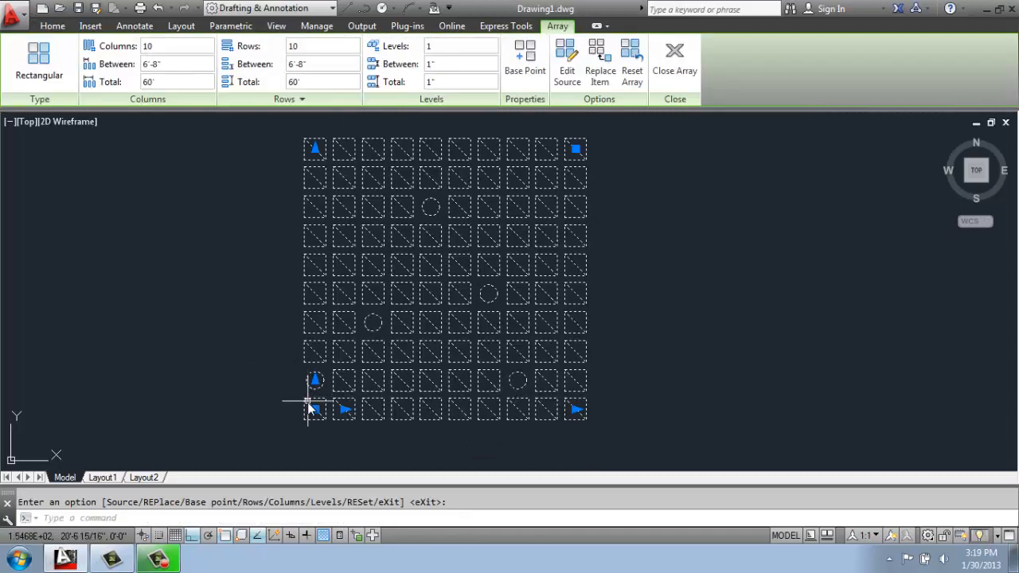
pyautogui.moveTo(385, 311)
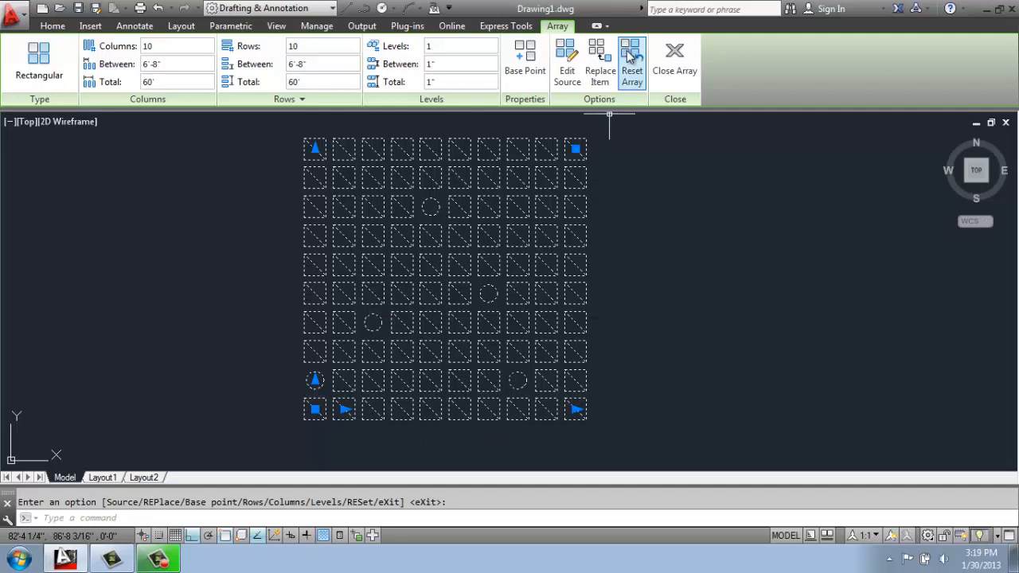
# Reset the array, removing the circle replacements so all items are diagonal squares.
pyautogui.click(632, 62)
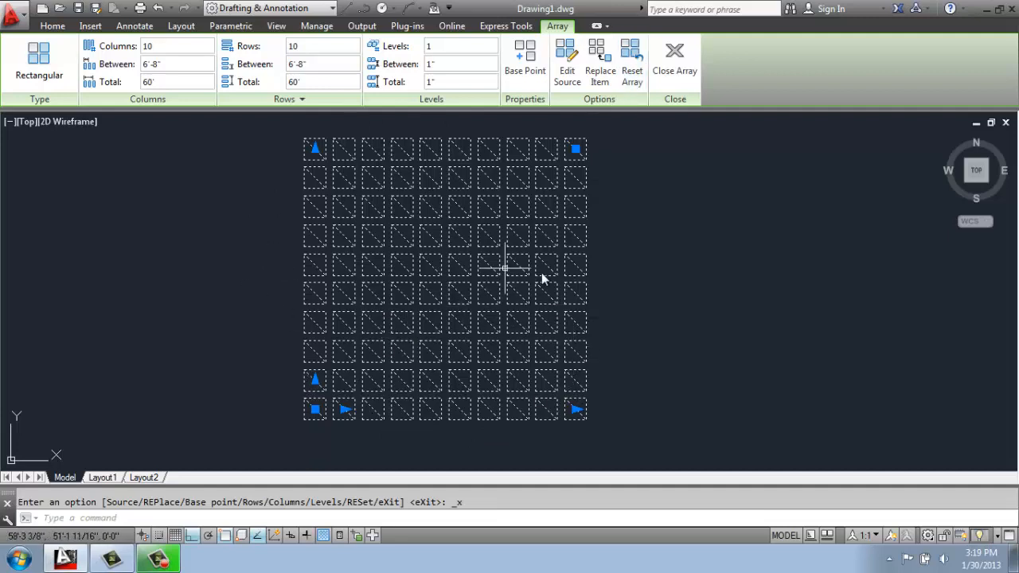
pyautogui.moveTo(601, 286)
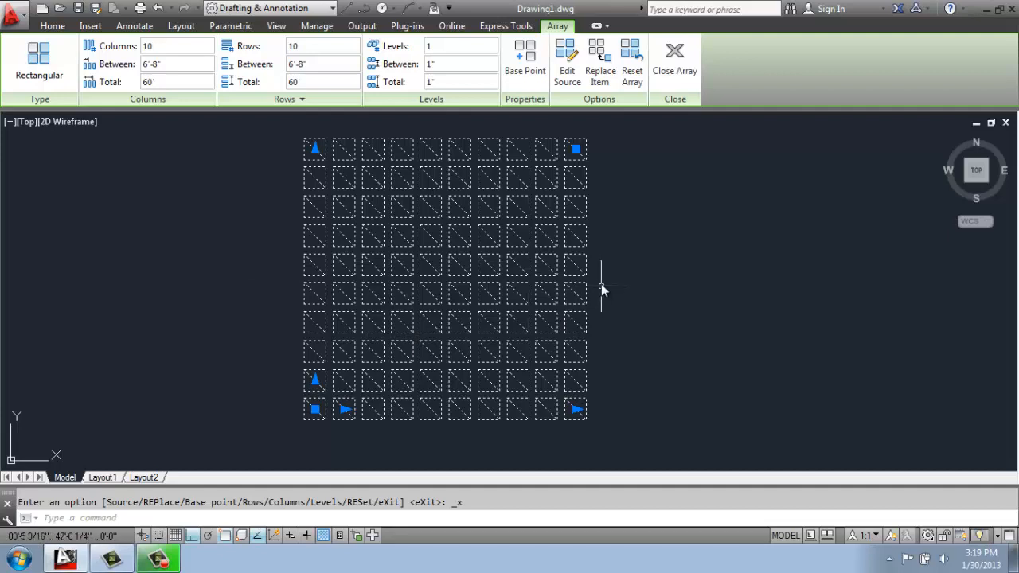
pyautogui.moveTo(548, 201)
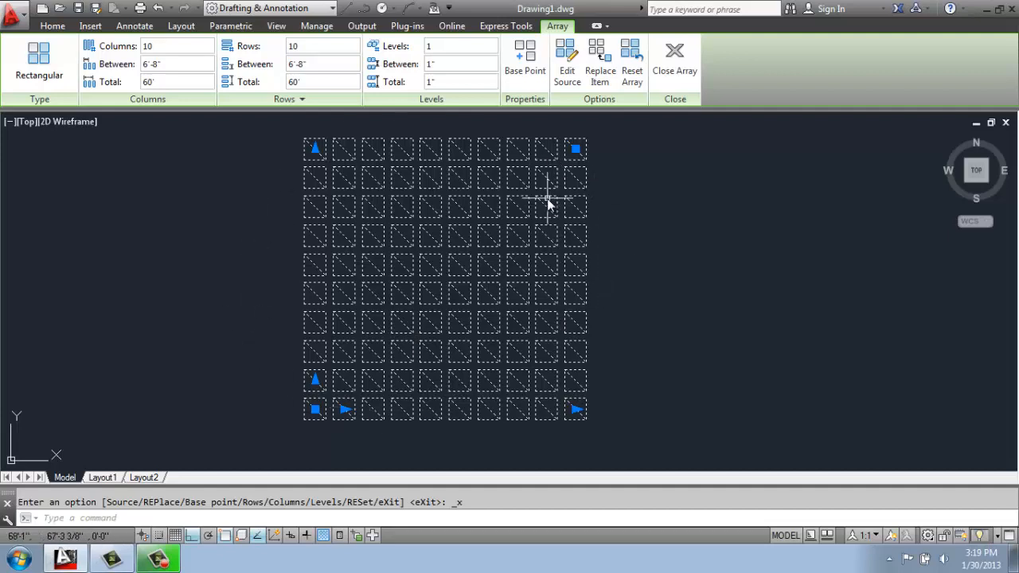
pyautogui.moveTo(398, 398)
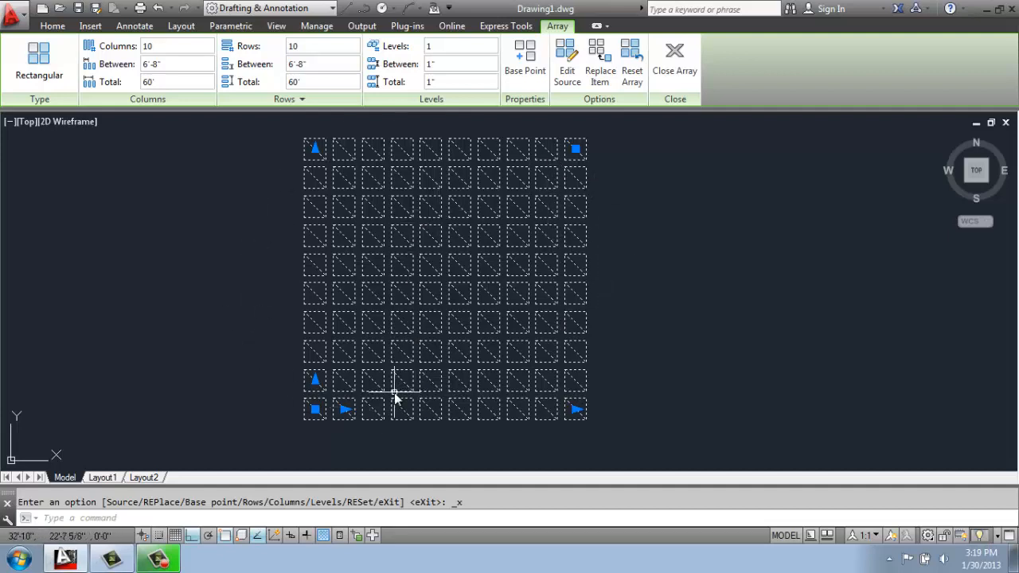
pyautogui.moveTo(380, 386)
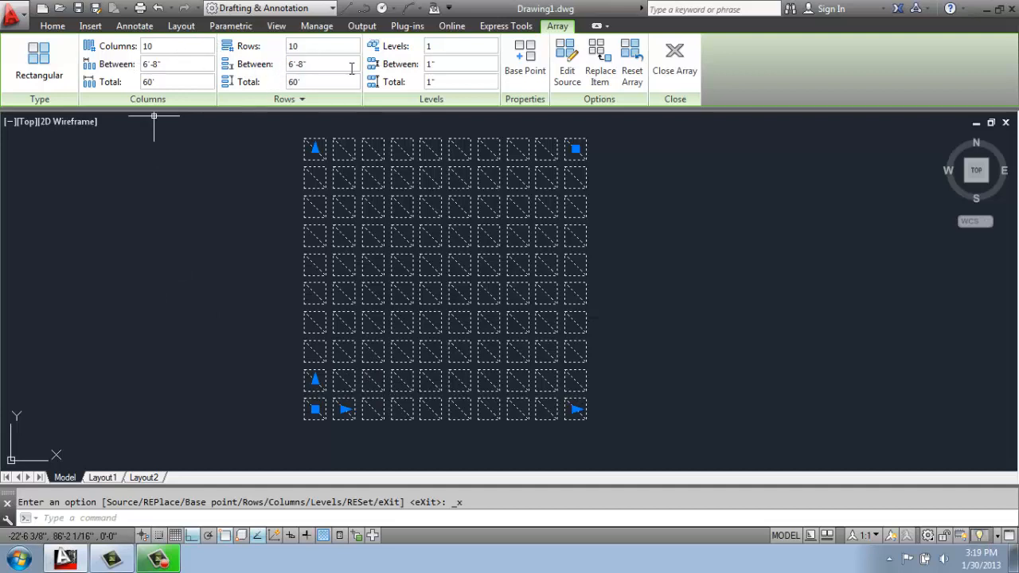
pyautogui.moveTo(338, 98)
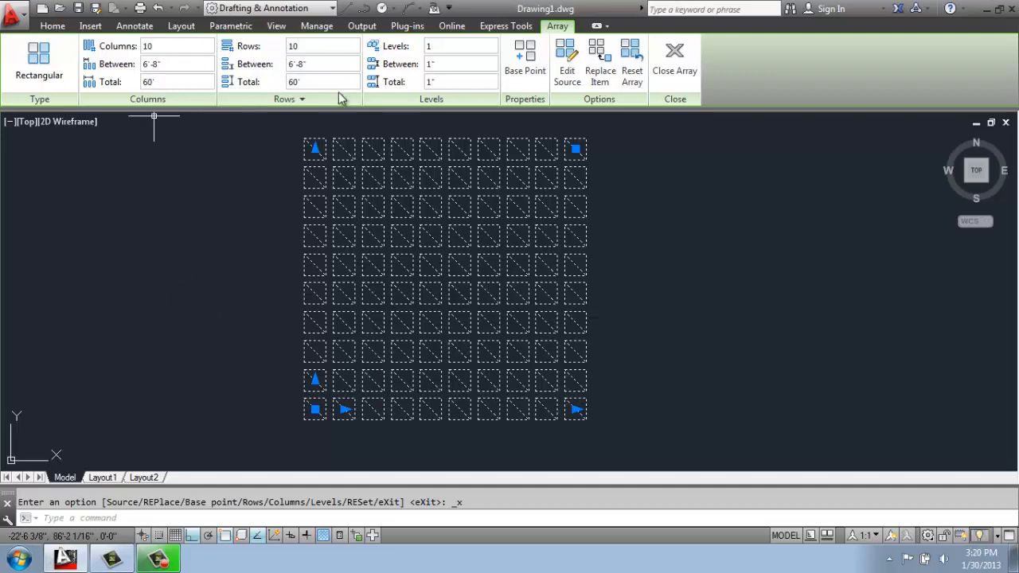
pyautogui.moveTo(433, 78)
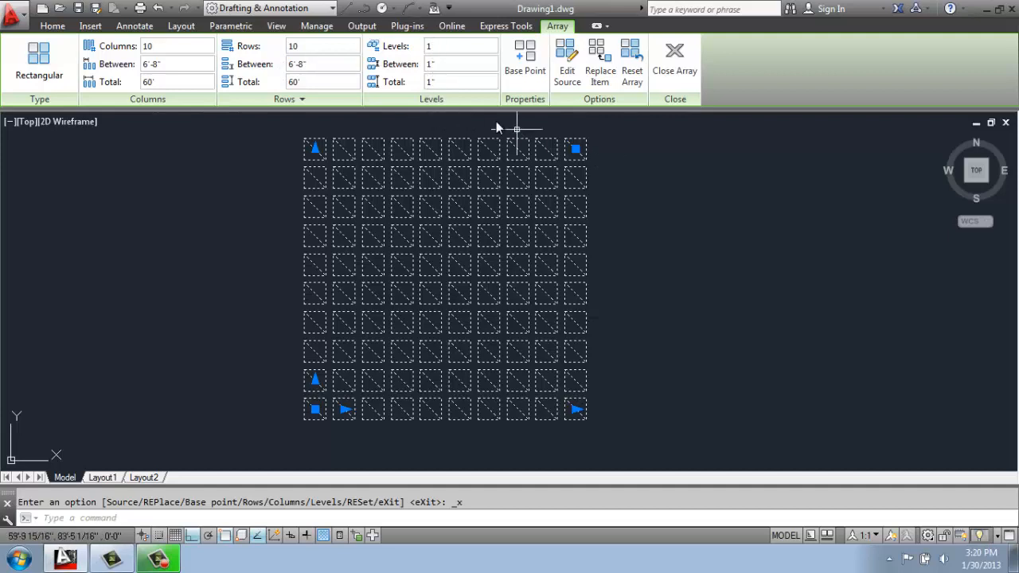
pyautogui.moveTo(744, 189)
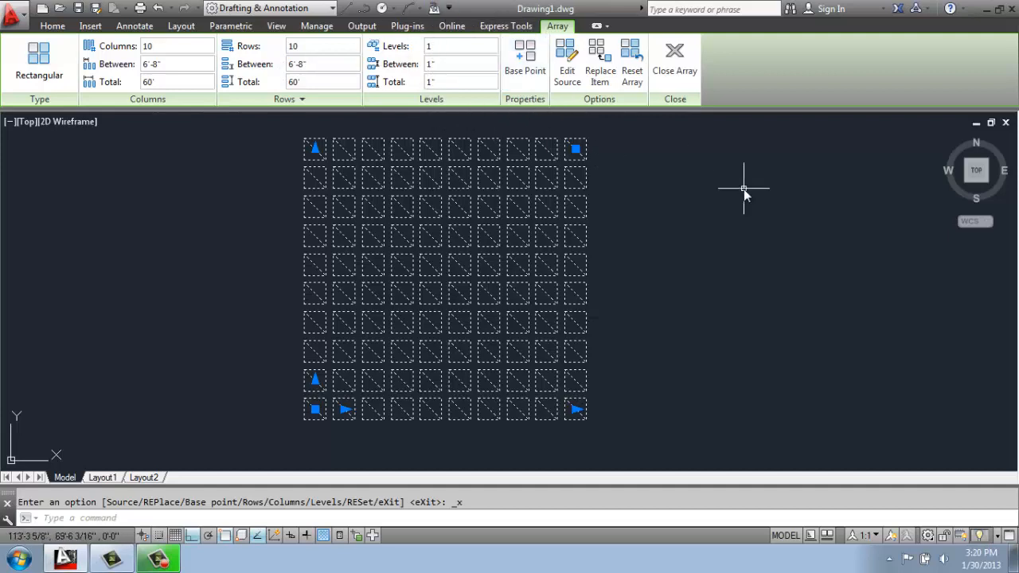